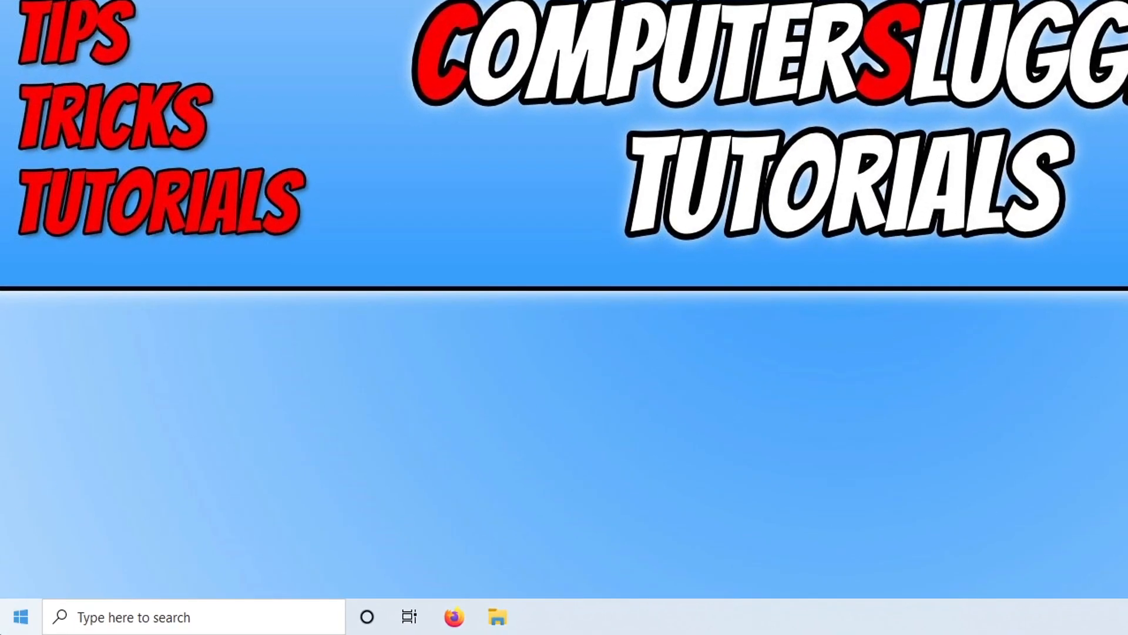
Launch Device Manager from the Start button's Quick Link menu.
right_click(17, 615)
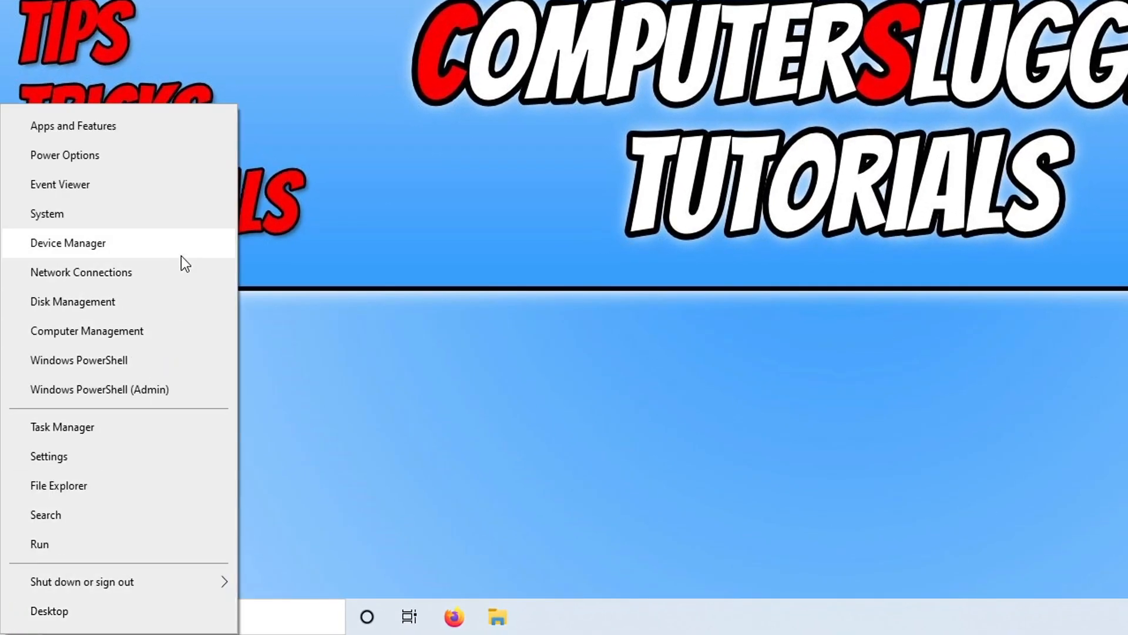
left_click(68, 243)
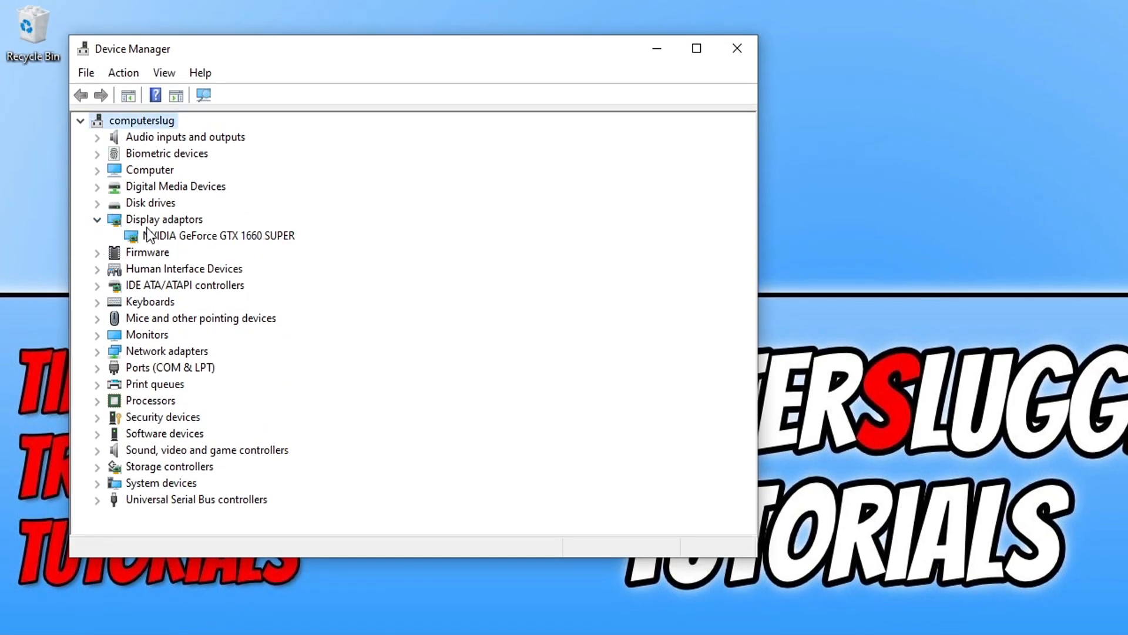
mouse_move(277, 248)
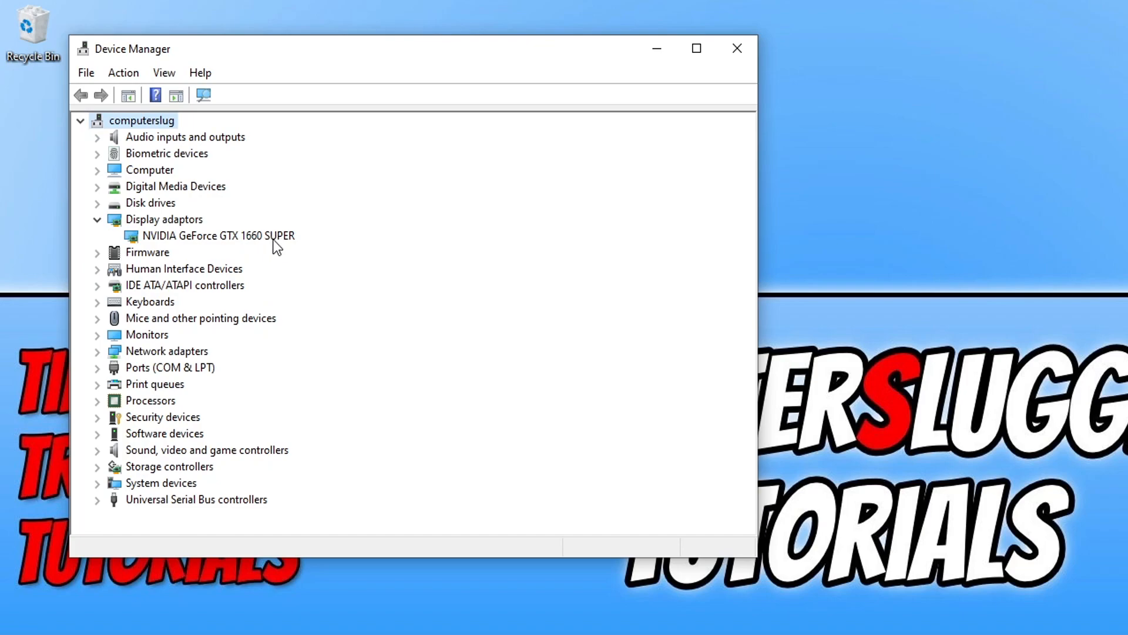
mouse_move(282, 253)
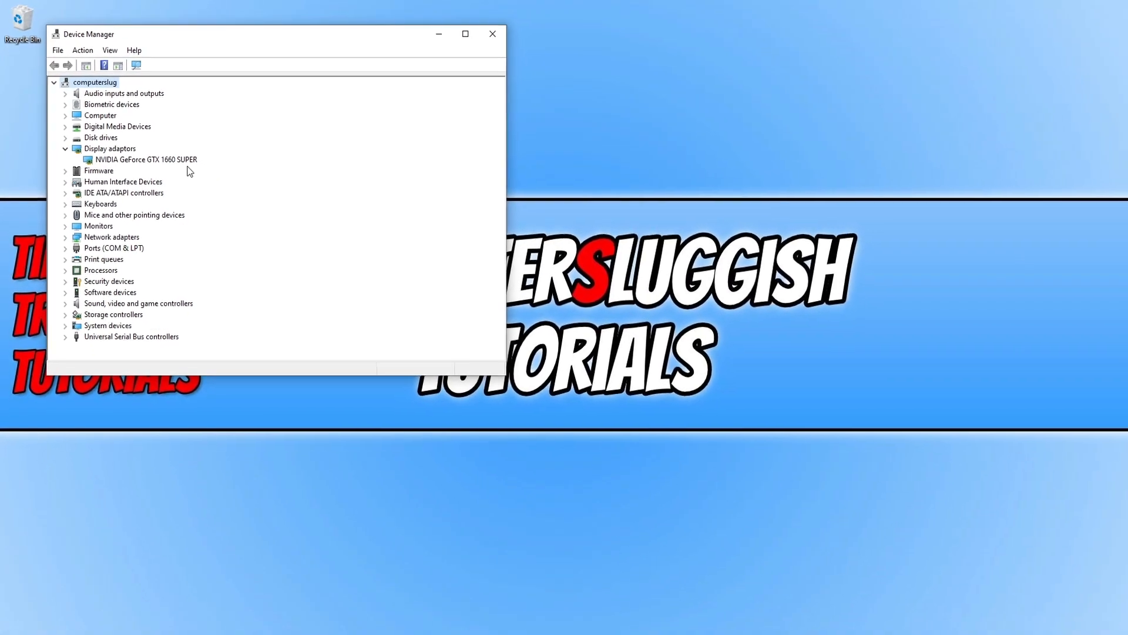
mouse_move(491, 34)
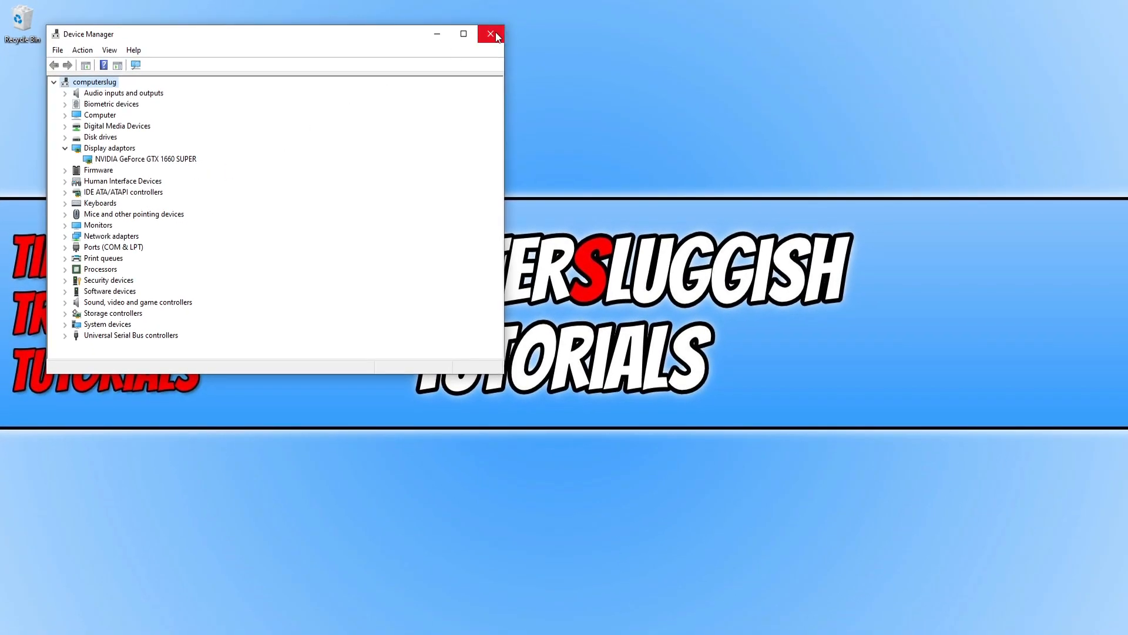
Close Device Manager after confirming the NVIDIA GeForce GTX 1660 SUPER adapter.
left_click(489, 33)
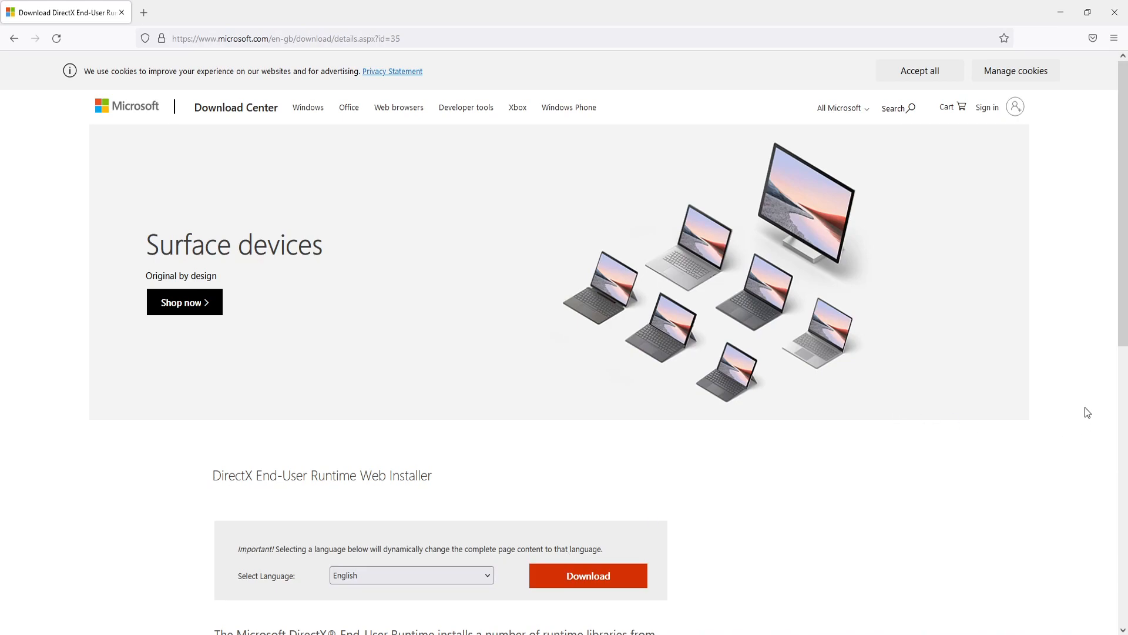
Download and save dxwebsetup.exe from the DirectX End-User Runtime Web Installer page.
scroll("down", 3)
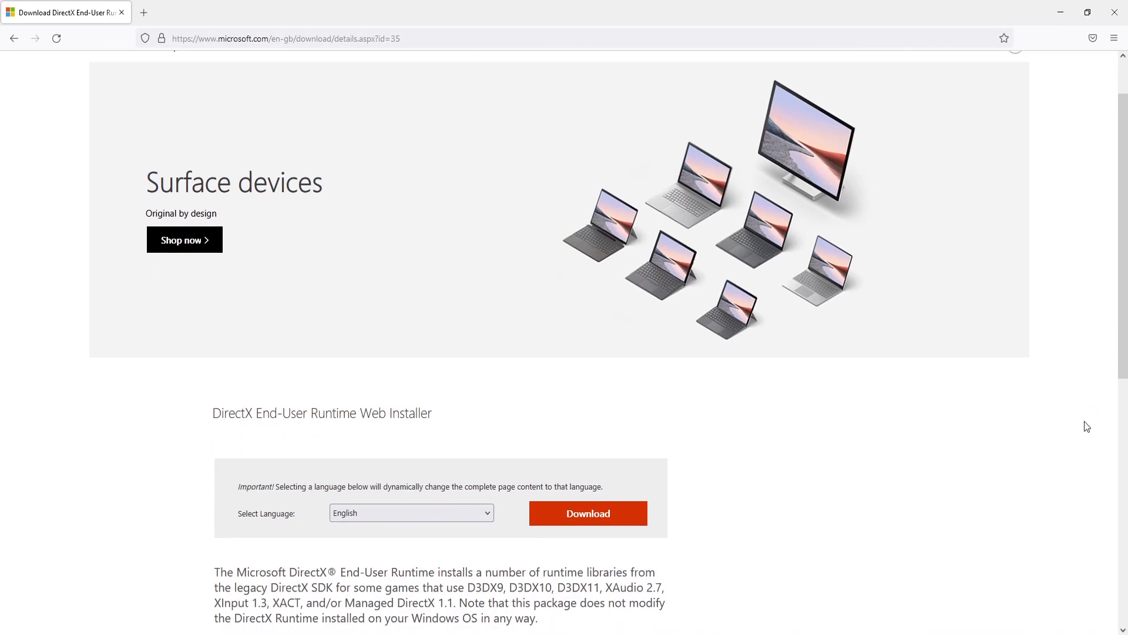
scroll("down", 3)
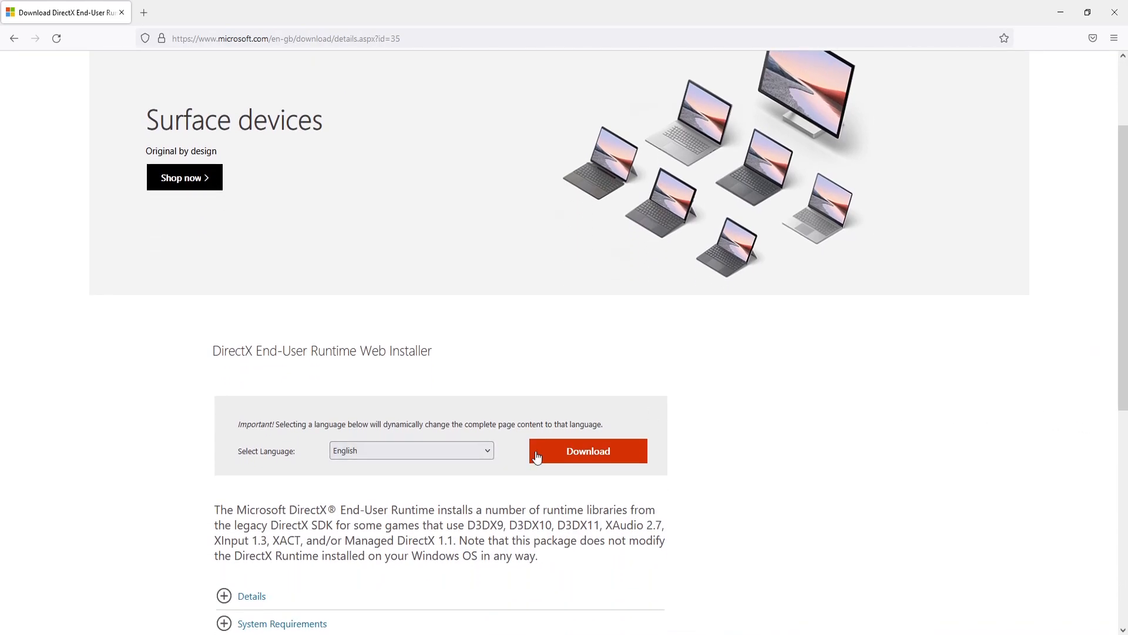
left_click(588, 451)
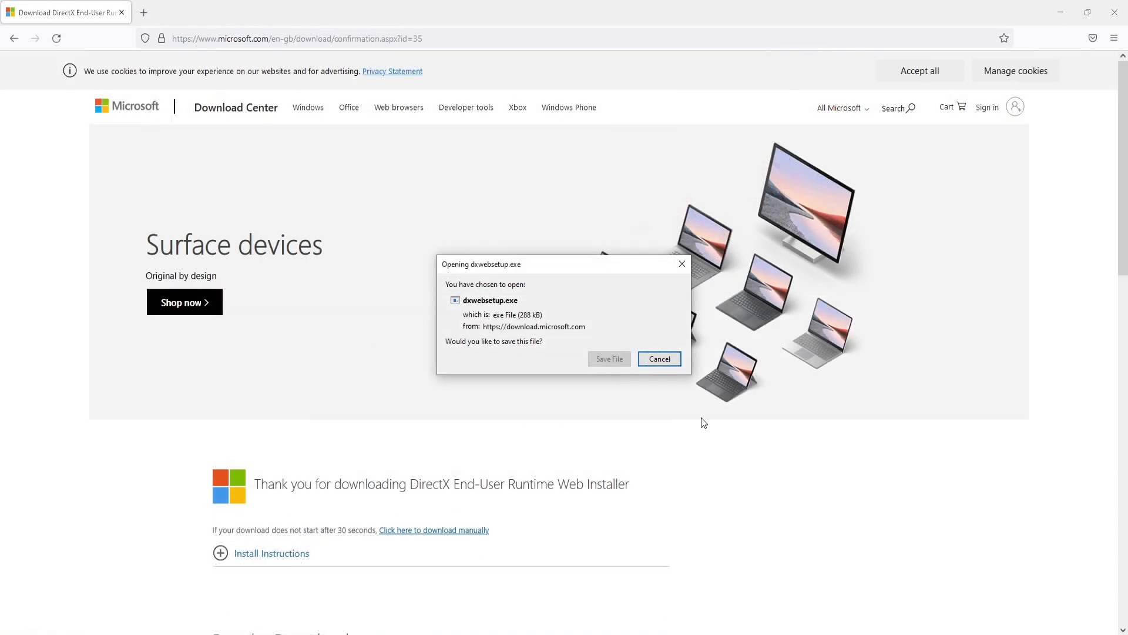
left_click(660, 359)
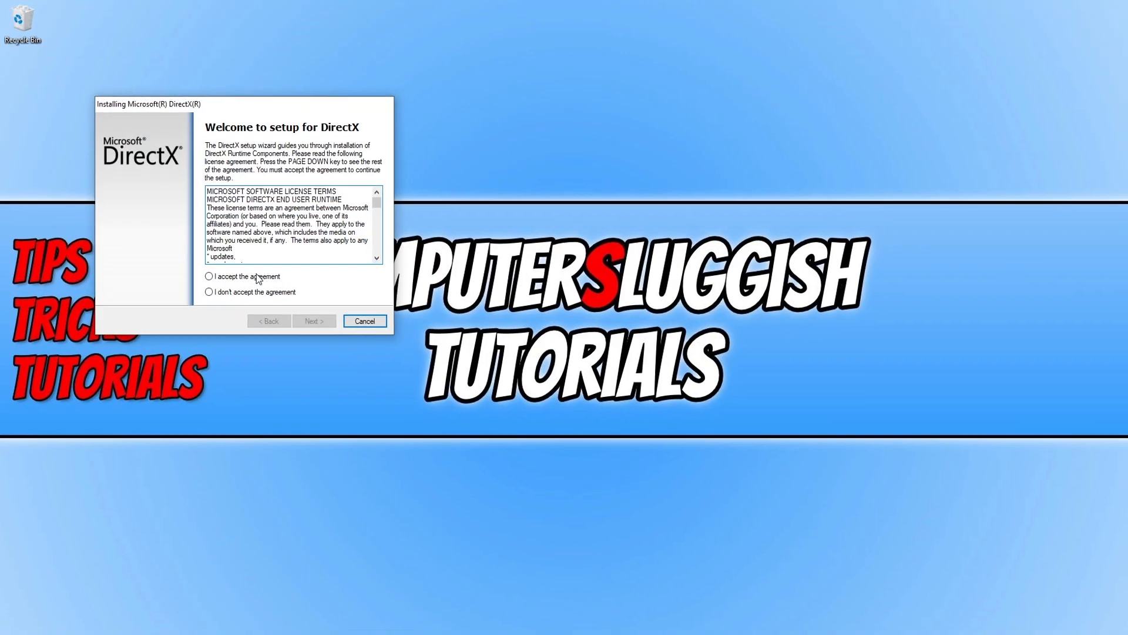
Run DirectX Setup, accepting the licence, declining the Bing Bar, and finishing.
left_click(208, 276)
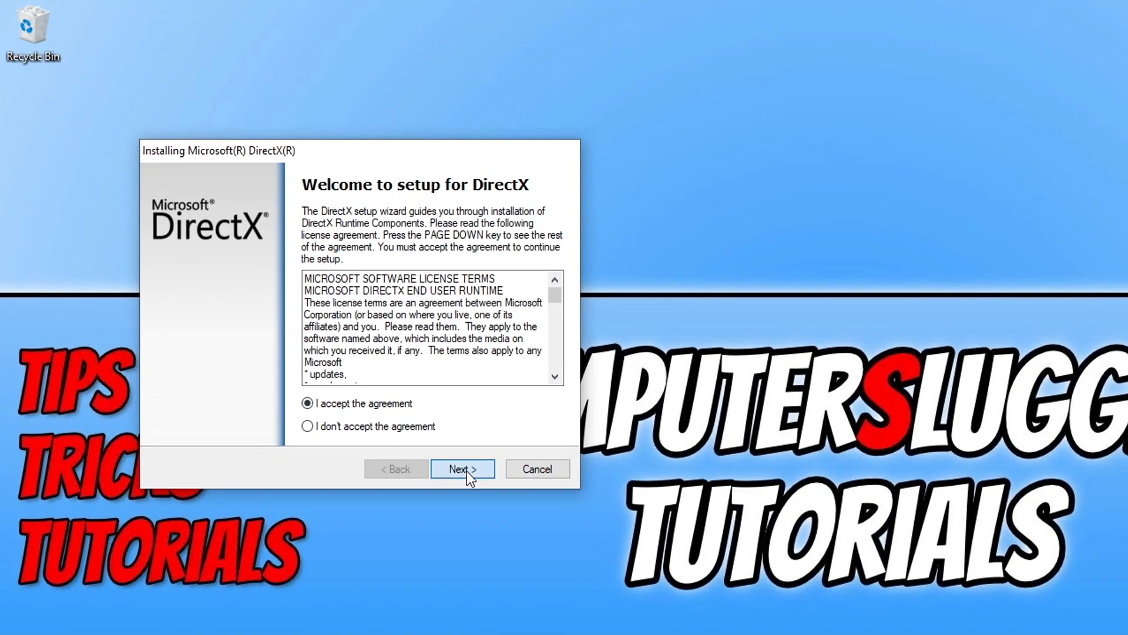
left_click(463, 468)
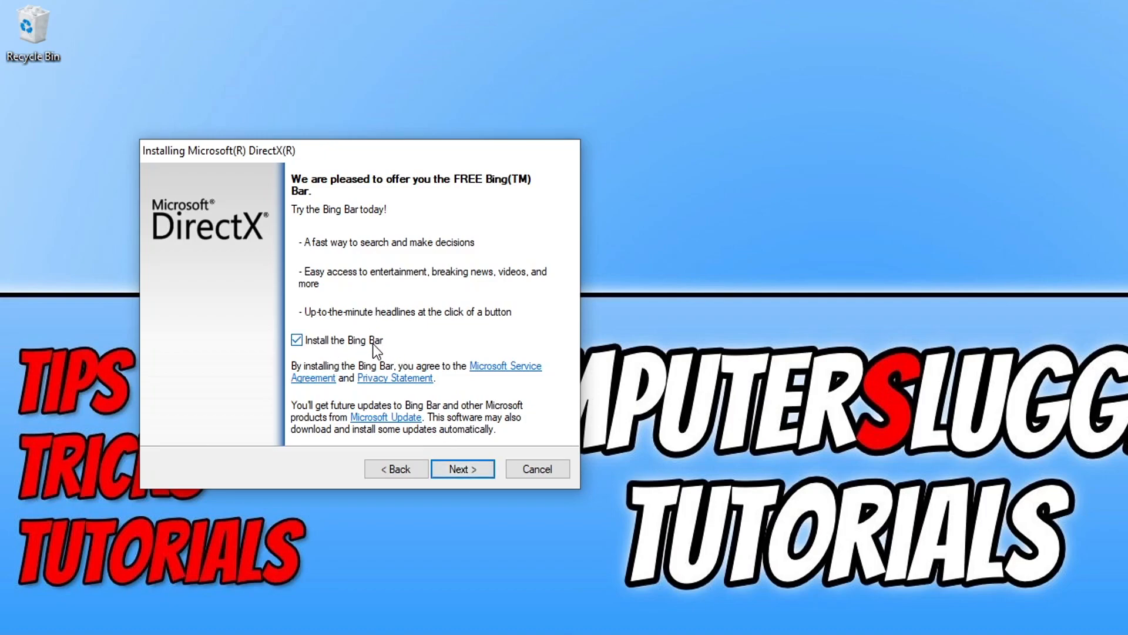
left_click(296, 340)
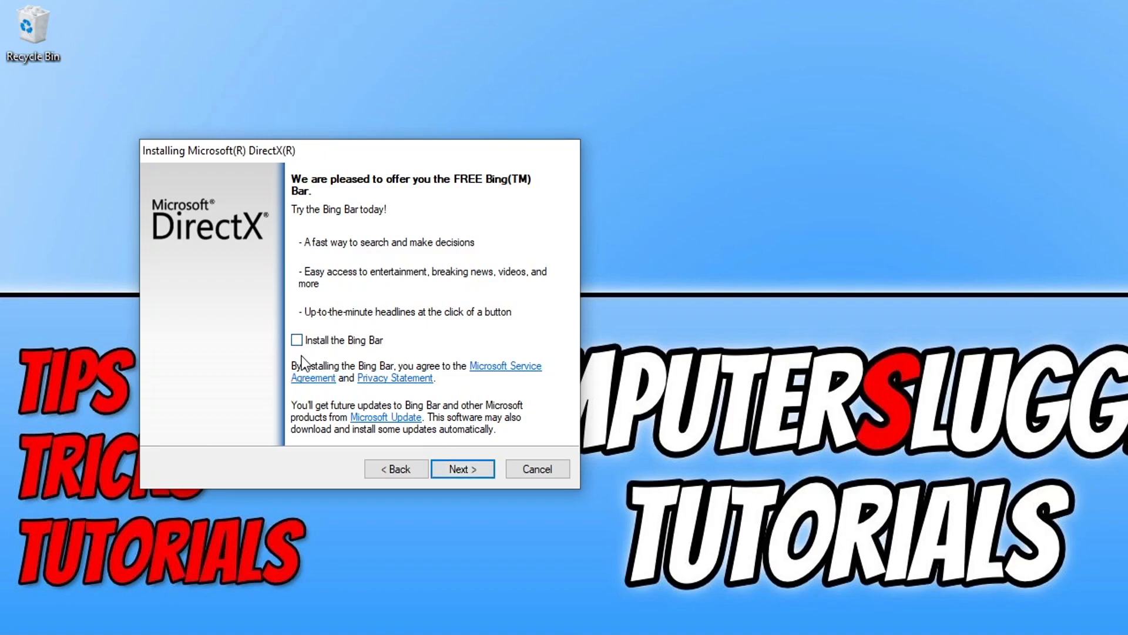
left_click(462, 469)
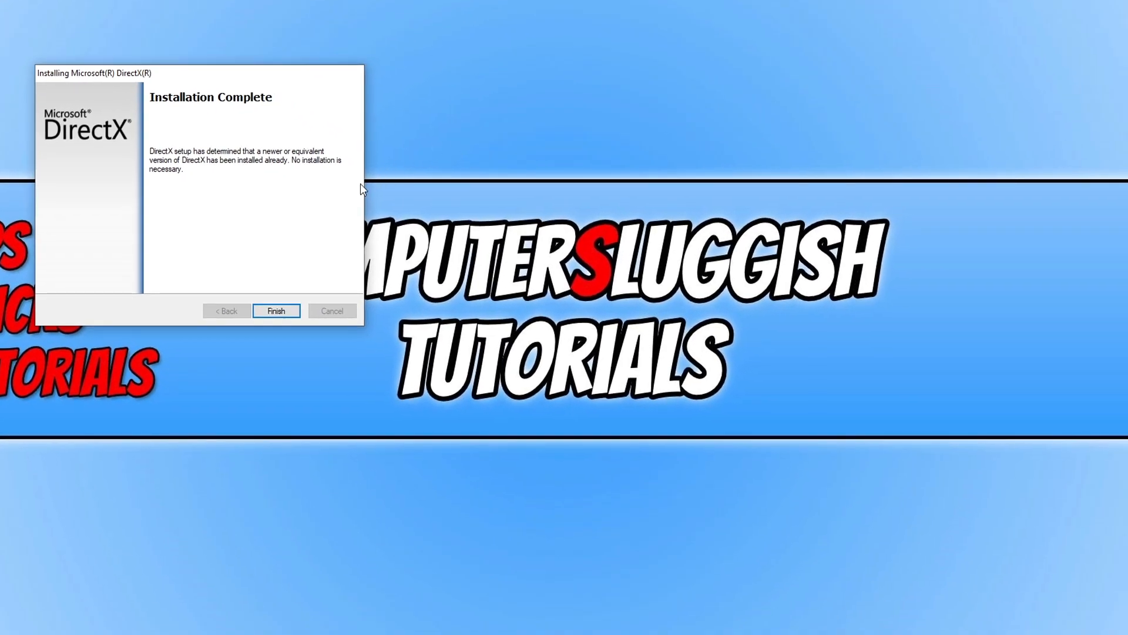
left_click(277, 310)
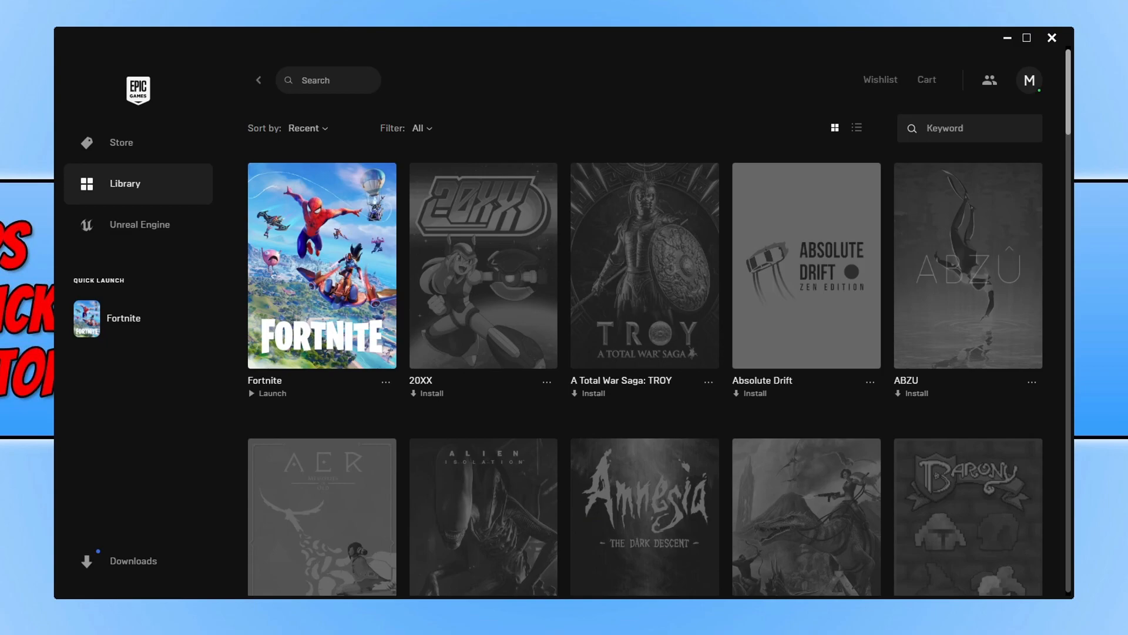
Go to Epic Games Launcher Settings through the profile icon menu.
left_click(1029, 81)
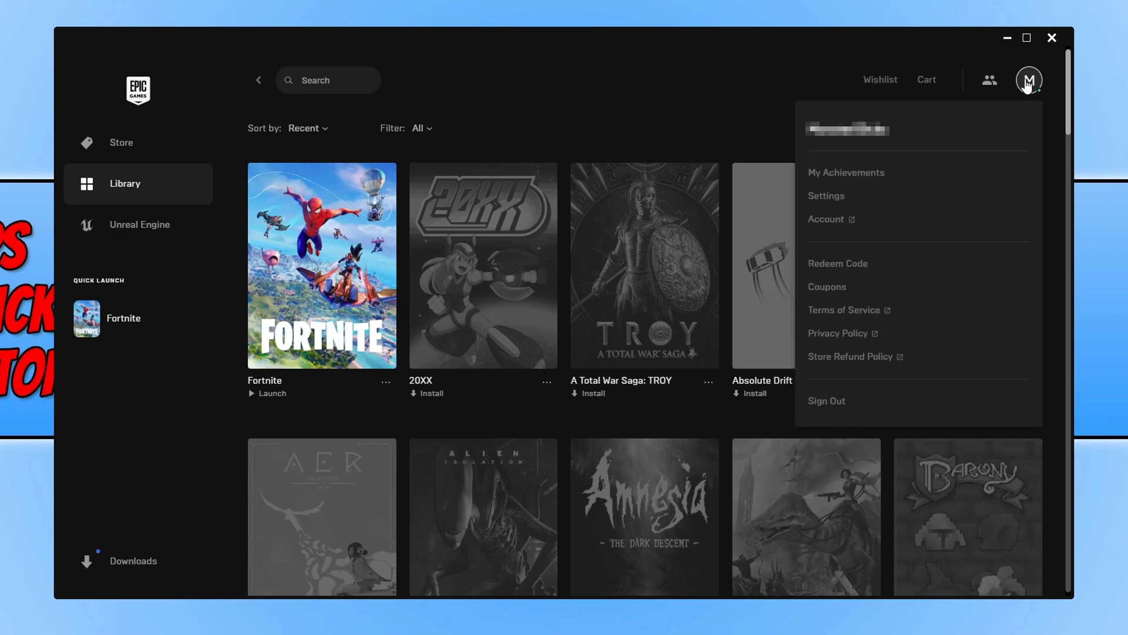
left_click(826, 196)
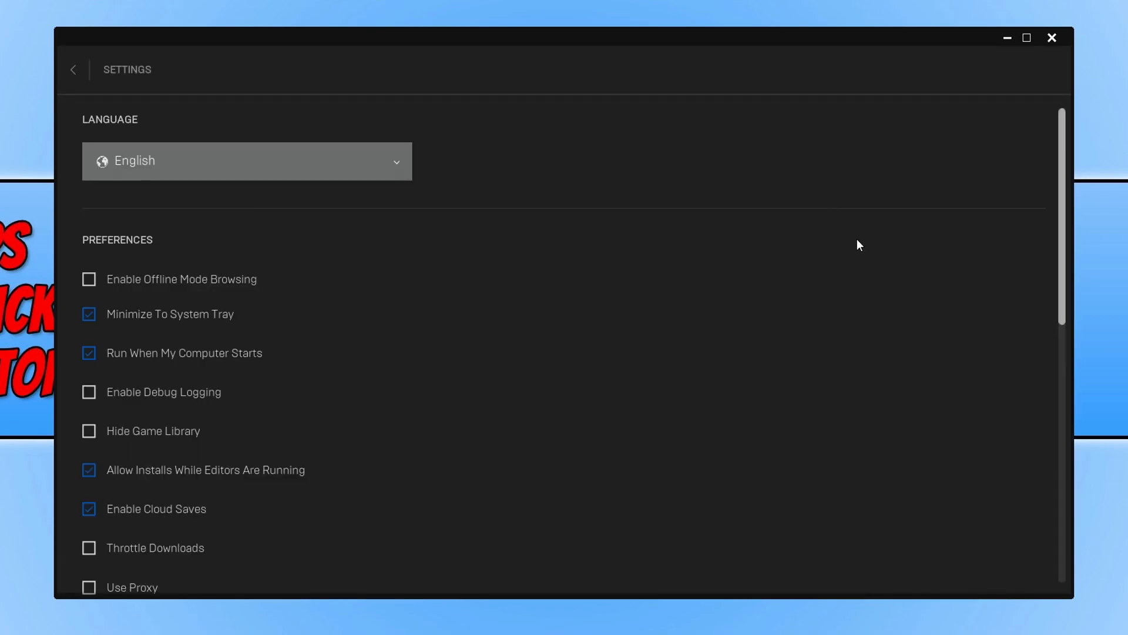
Enable Fortnite's Additional Command Line Arguments with 'd3dll', then return to the library.
scroll("down", 3)
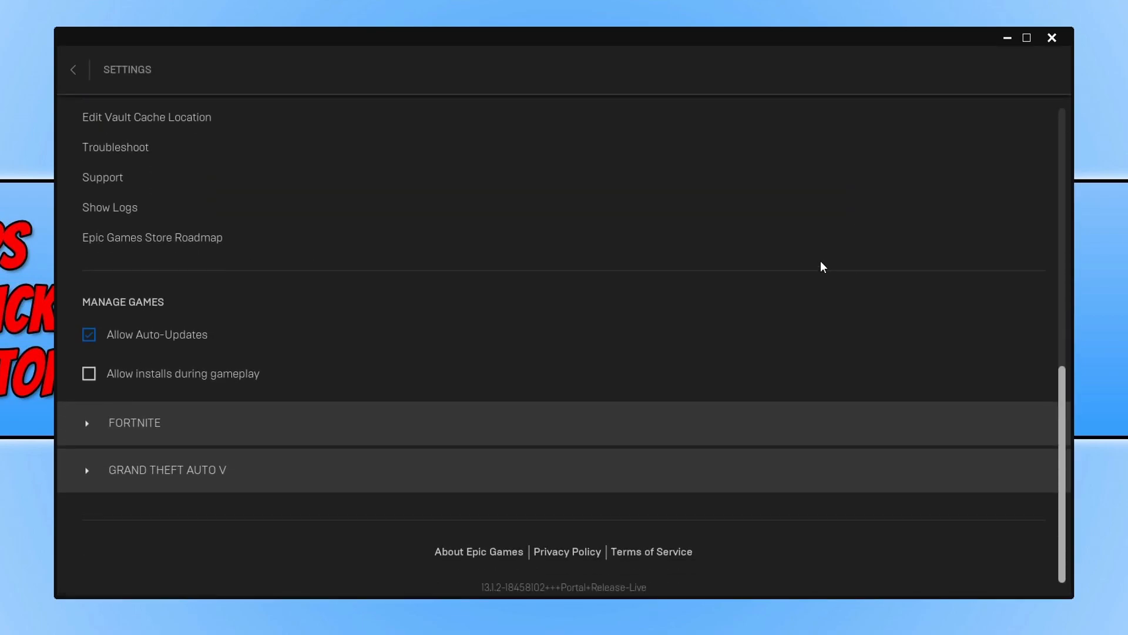
mouse_move(170, 433)
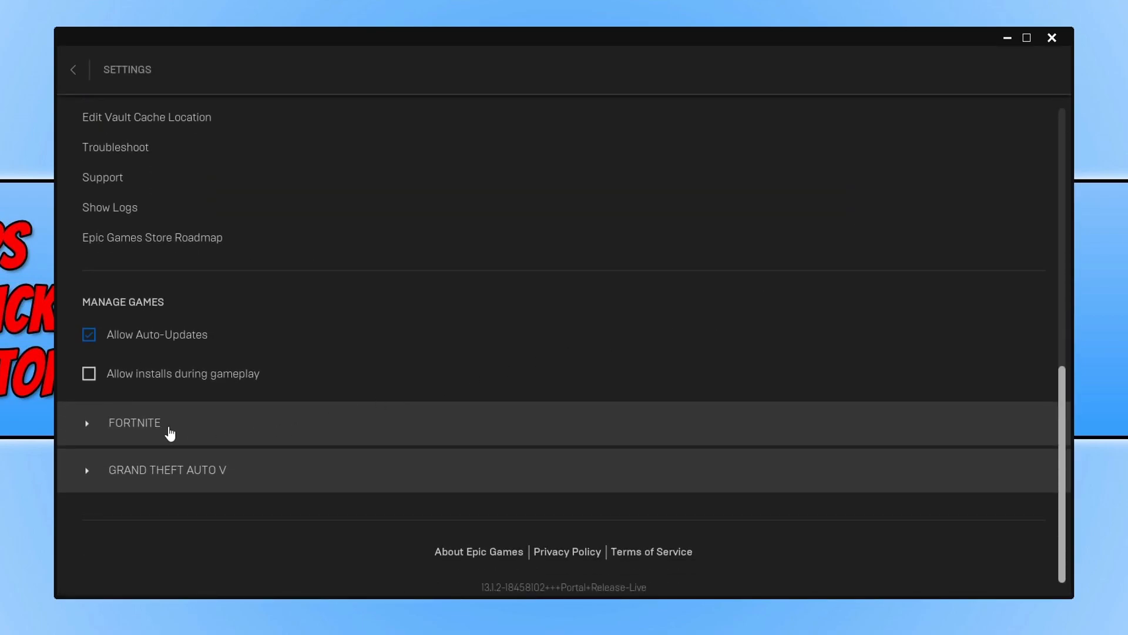
left_click(134, 423)
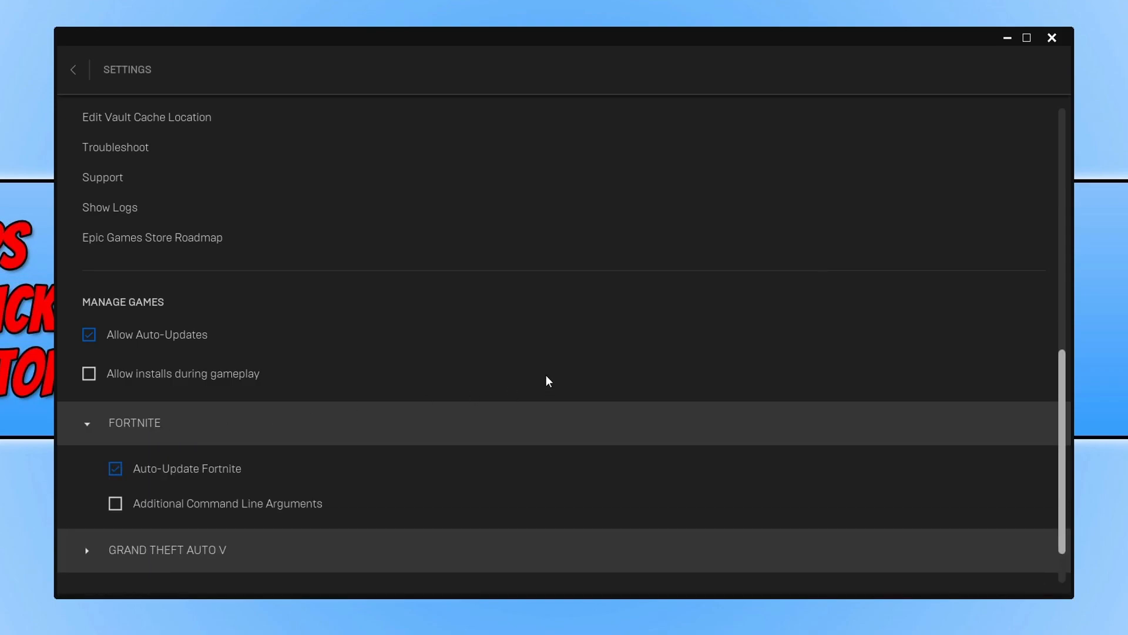
scroll("down", 3)
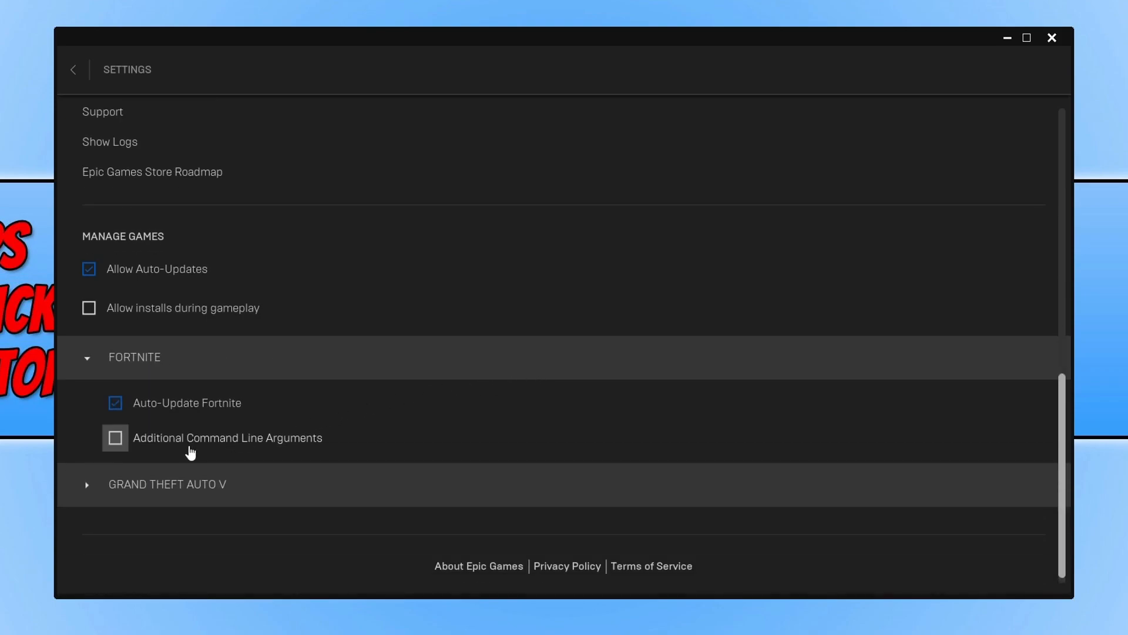
left_click(115, 438)
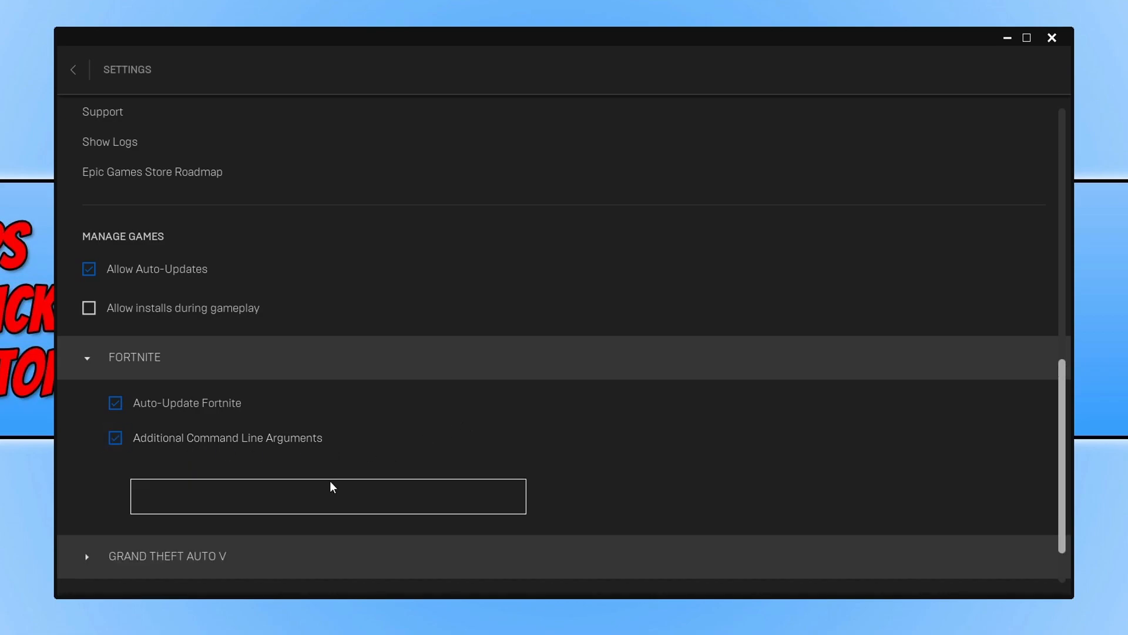
type("d")
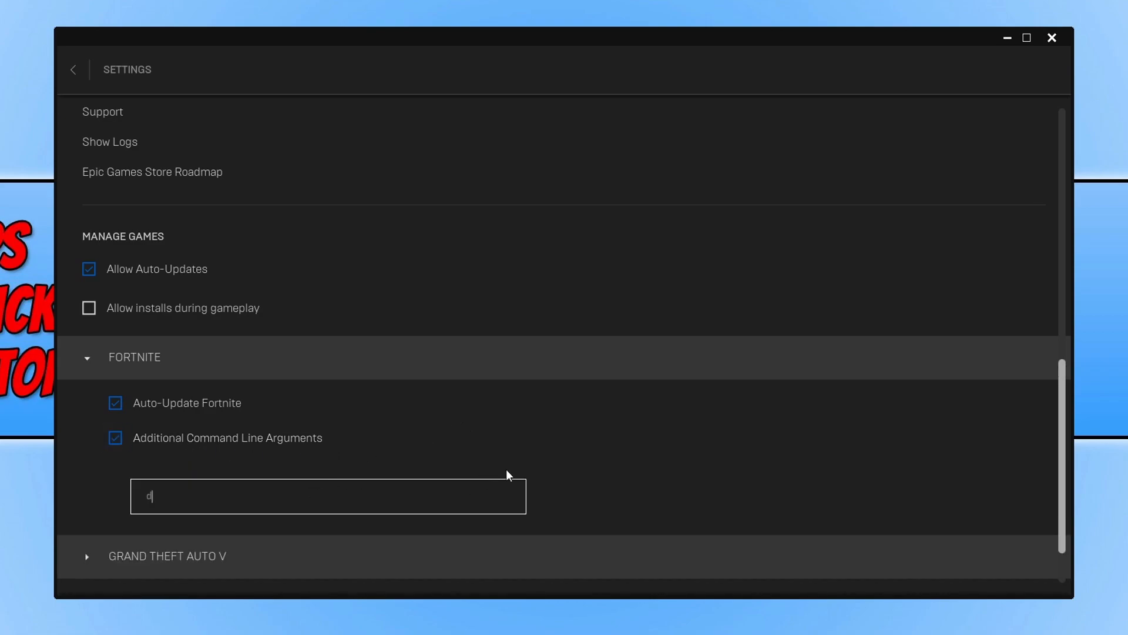
type("3d")
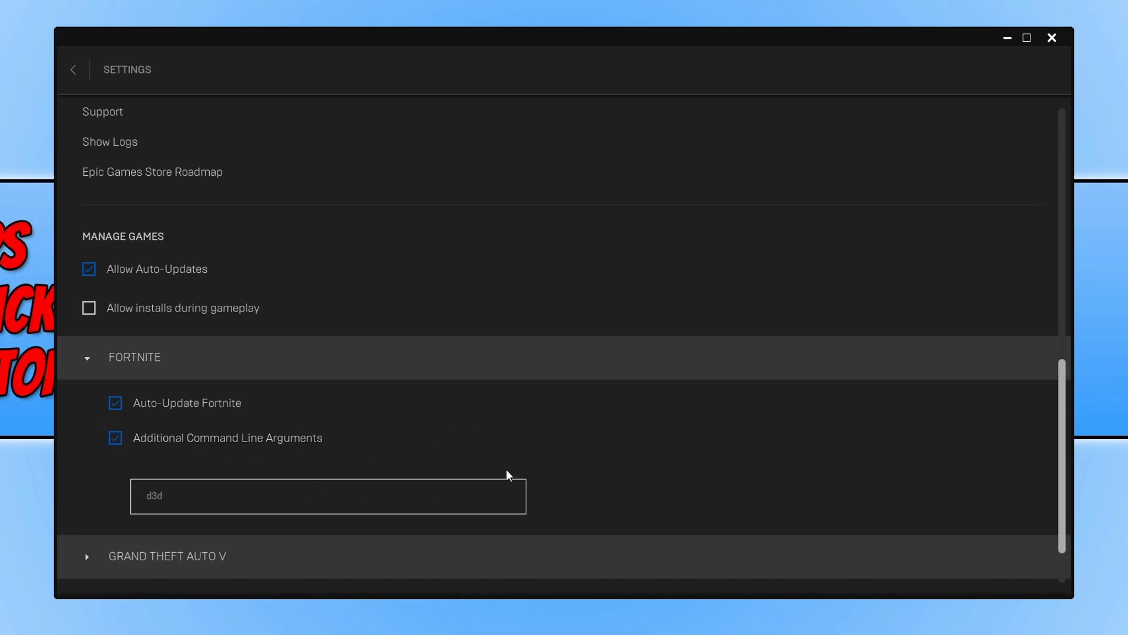
type("ll")
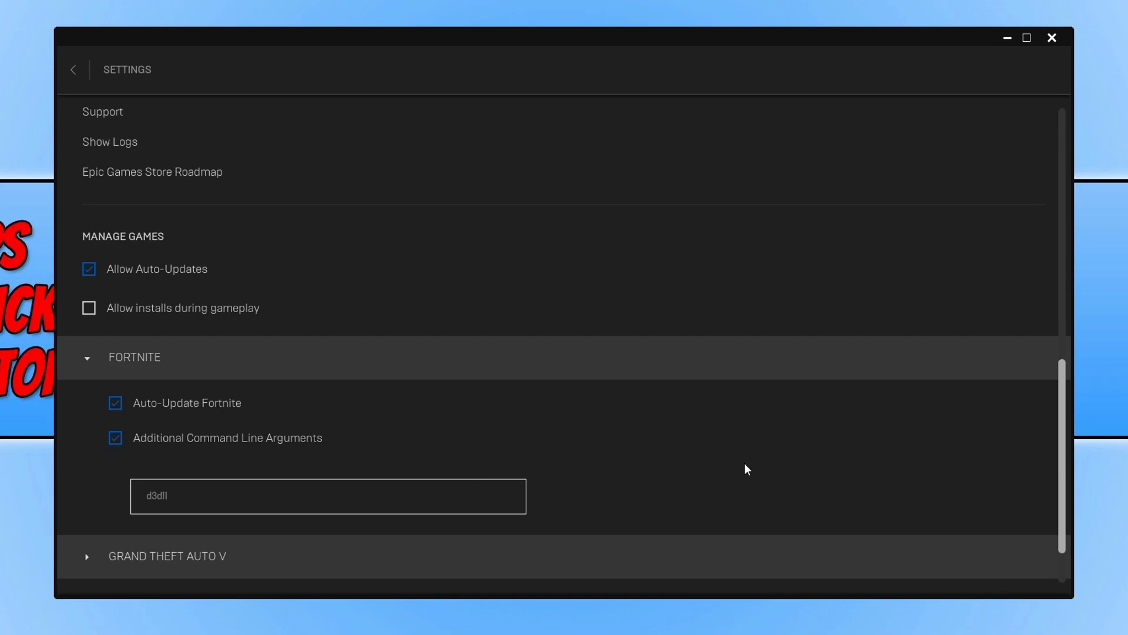
mouse_move(790, 451)
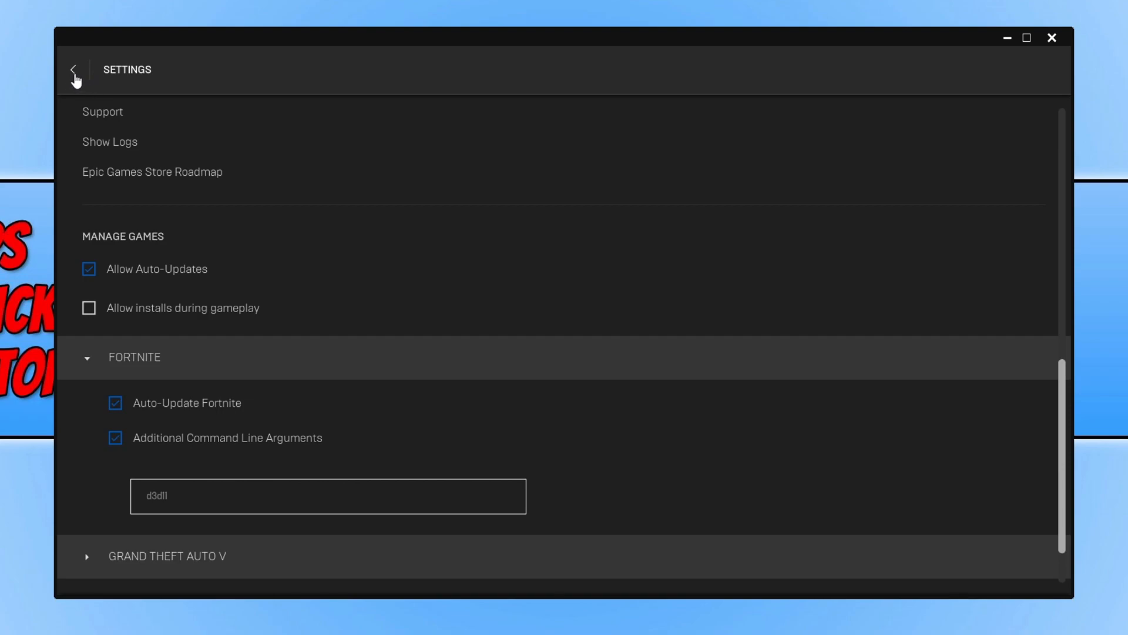
left_click(72, 70)
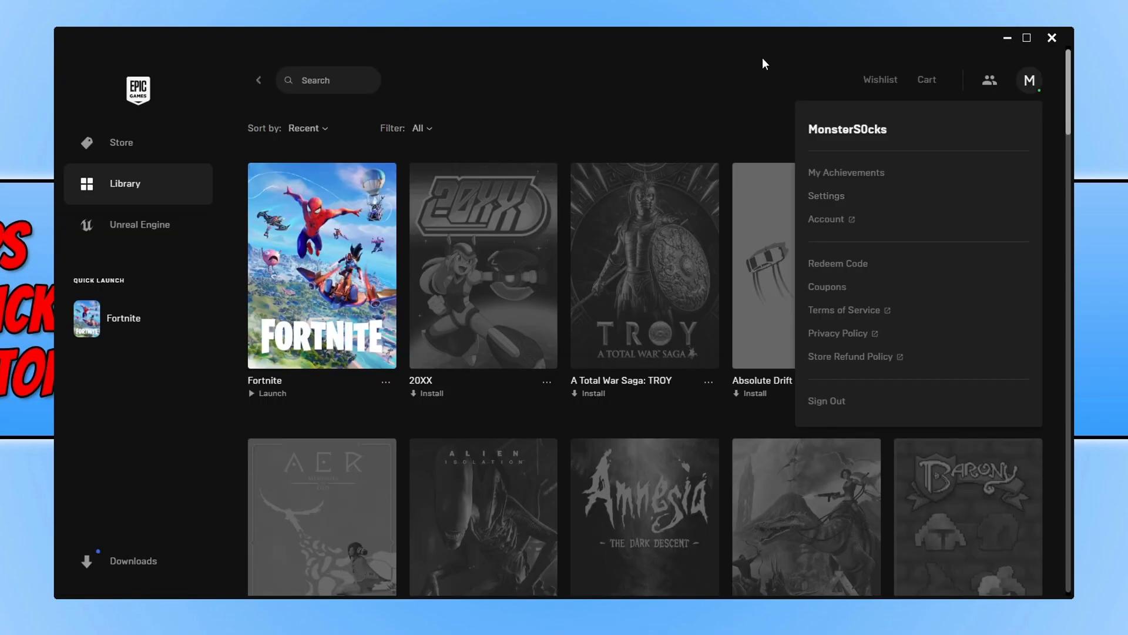
mouse_move(753, 64)
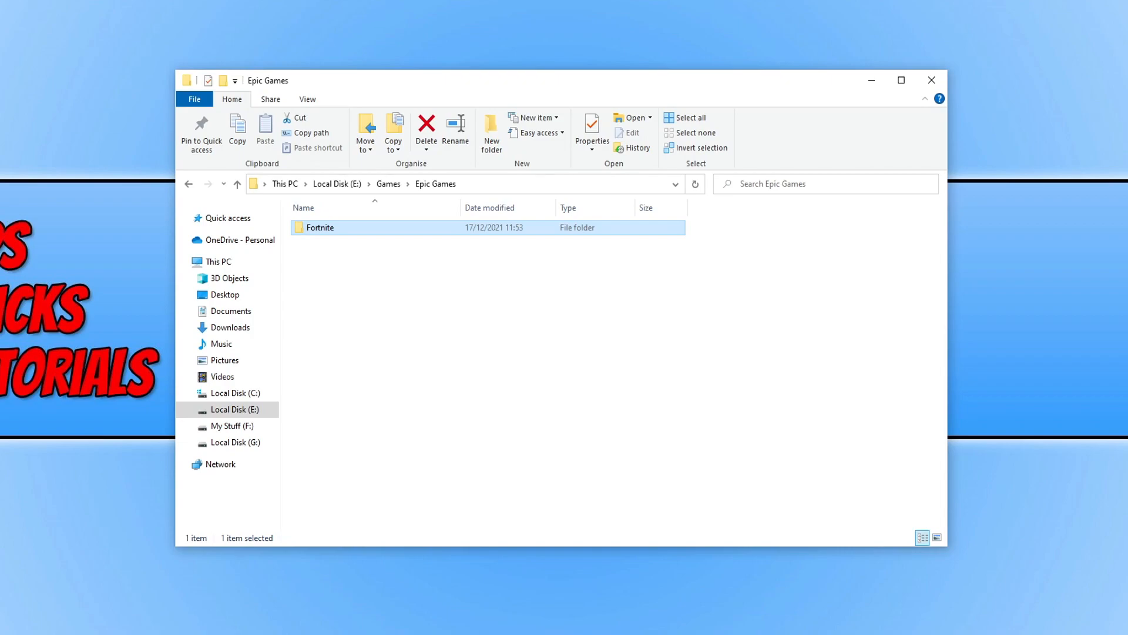
mouse_move(741, 219)
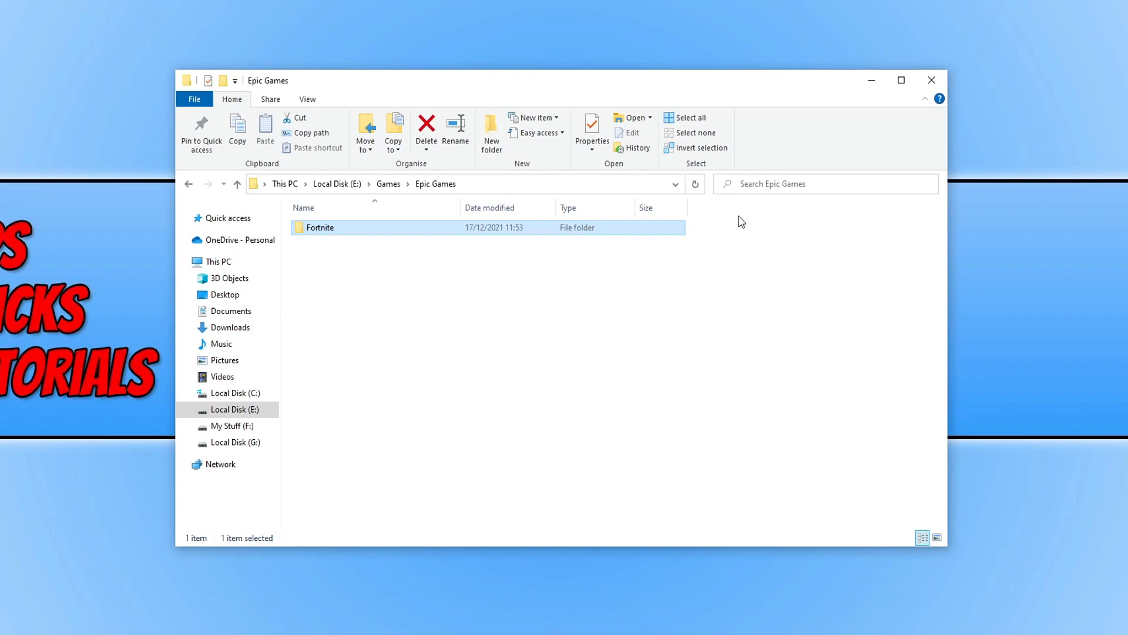
mouse_move(342, 232)
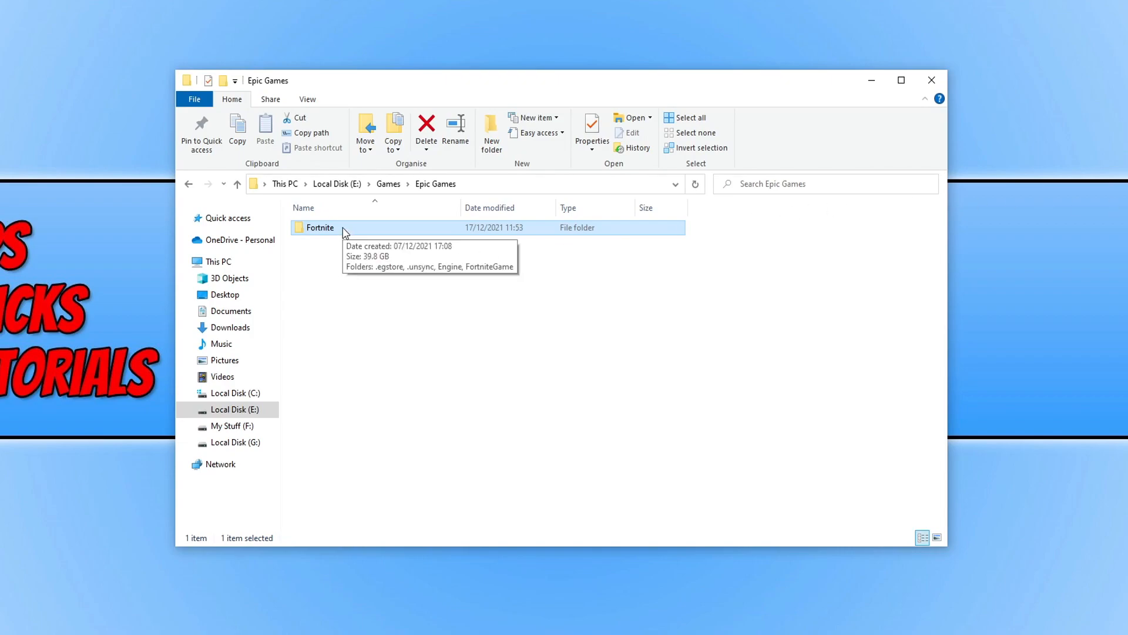
Navigate through Fortnite > FortniteGame > Binaries > Win64 to the FortniteClient executables.
double_click(320, 228)
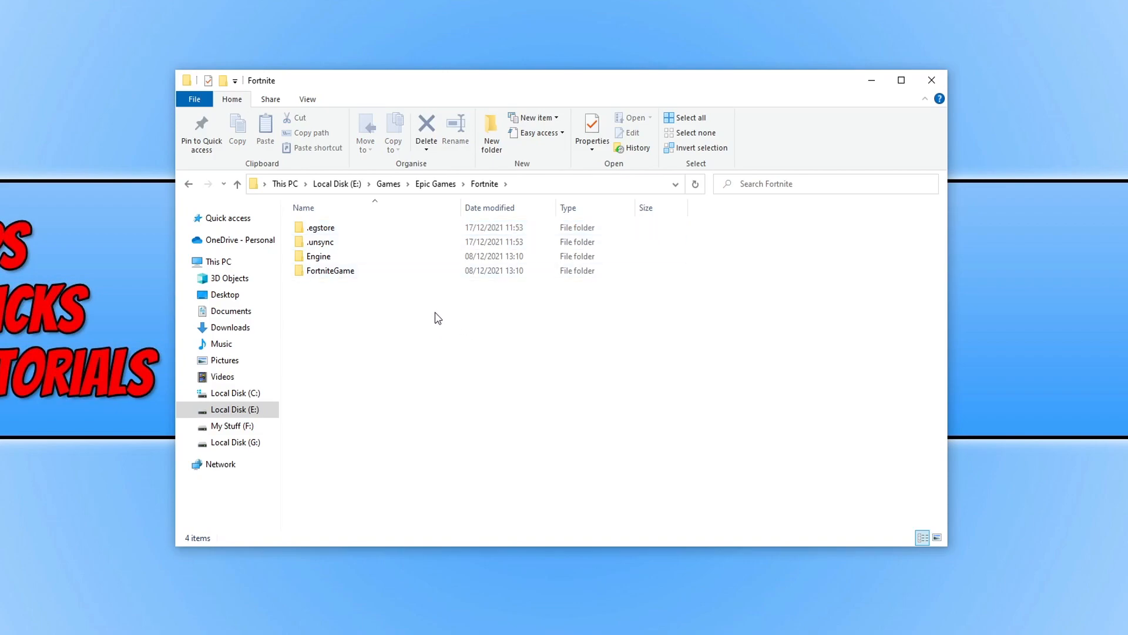
double_click(331, 270)
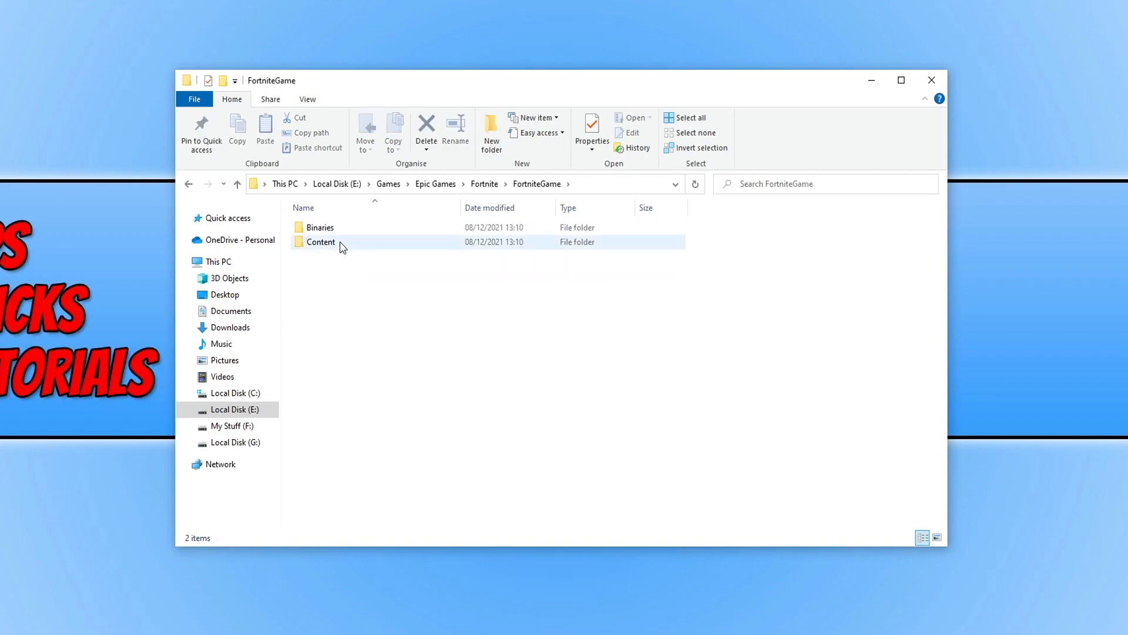
double_click(319, 228)
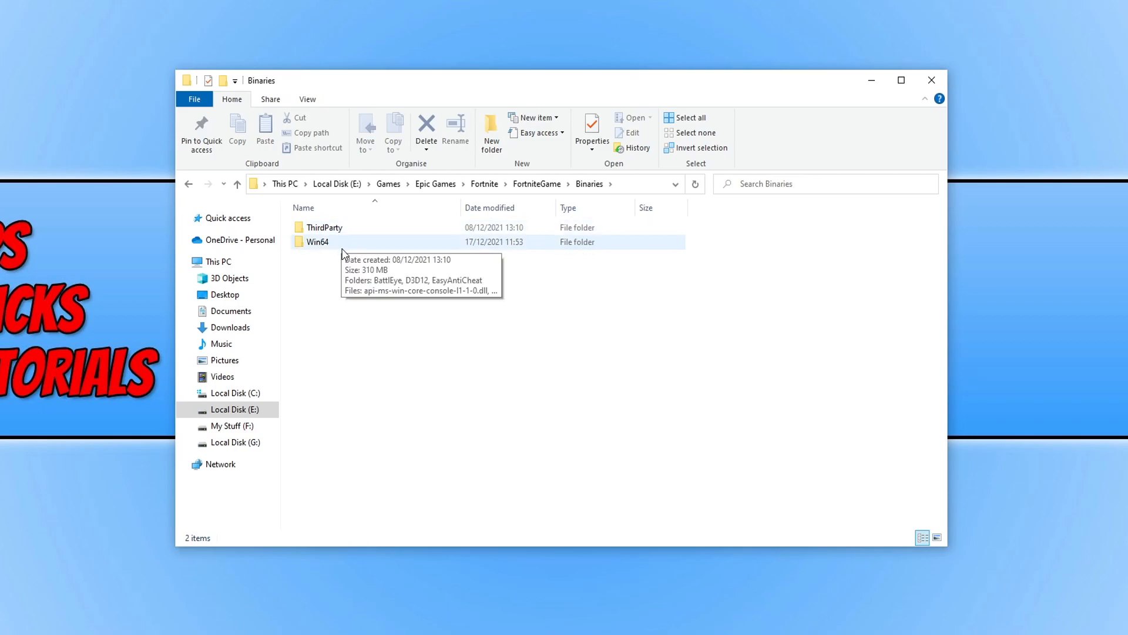
double_click(316, 242)
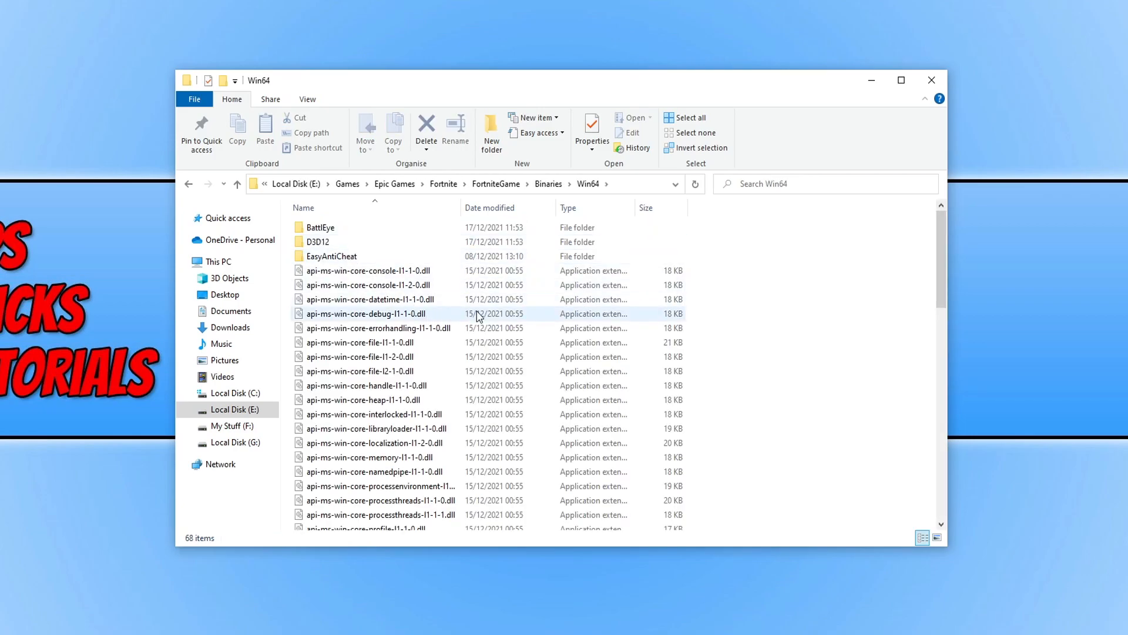
scroll("down", 3)
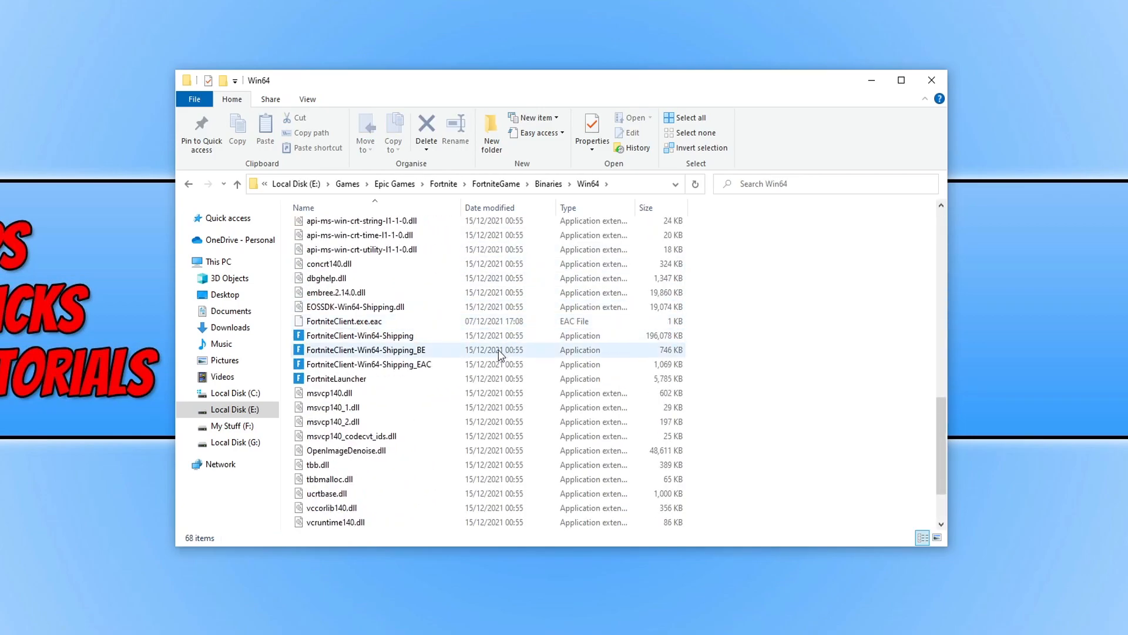
mouse_move(393, 365)
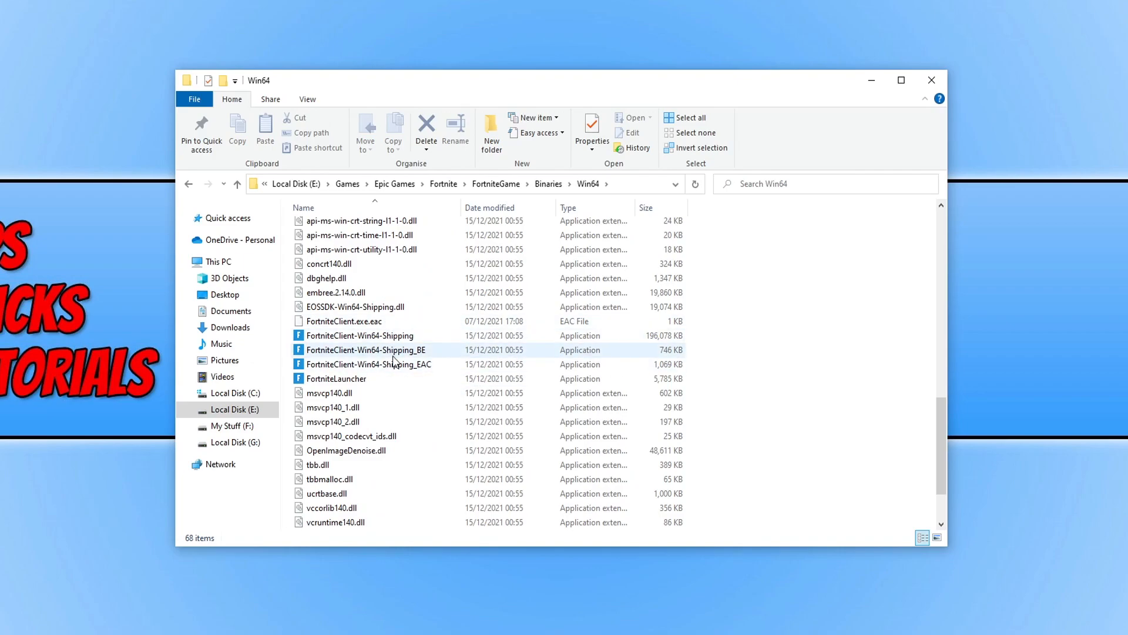
Set FortniteClient-Win64-Shipping.exe to run as administrator via its Compatibility properties.
scroll("down", 3)
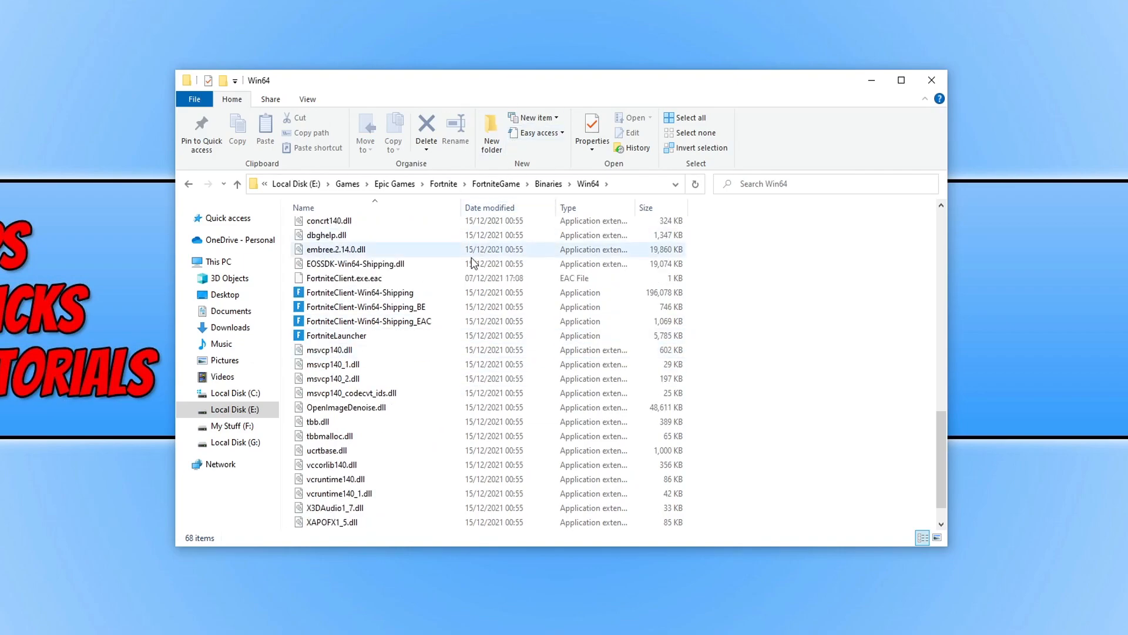
right_click(360, 292)
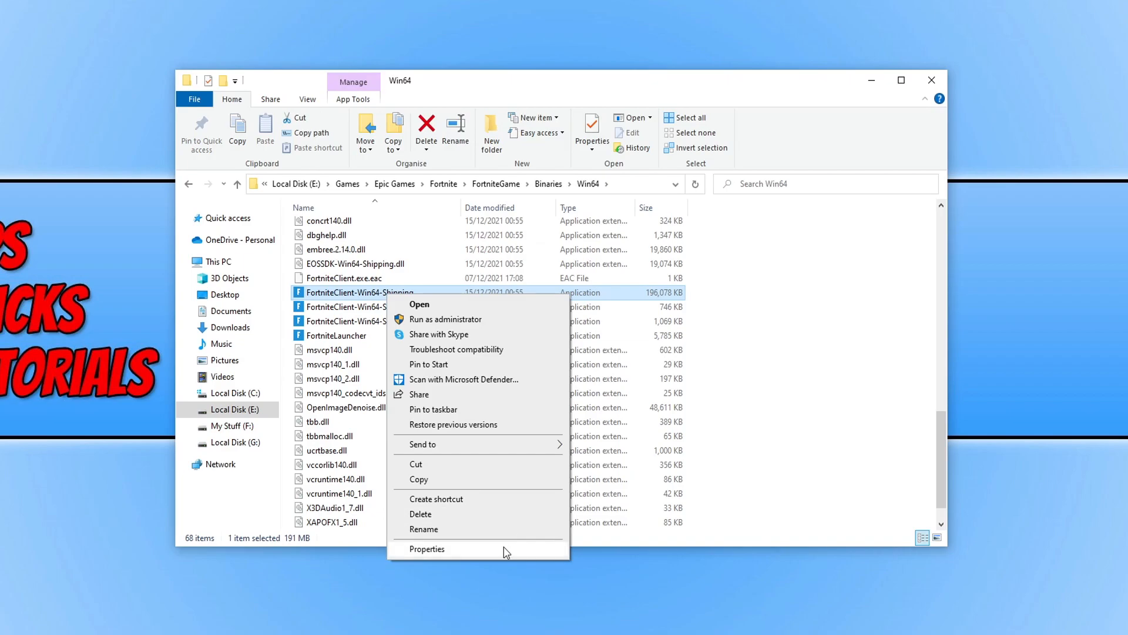
left_click(427, 549)
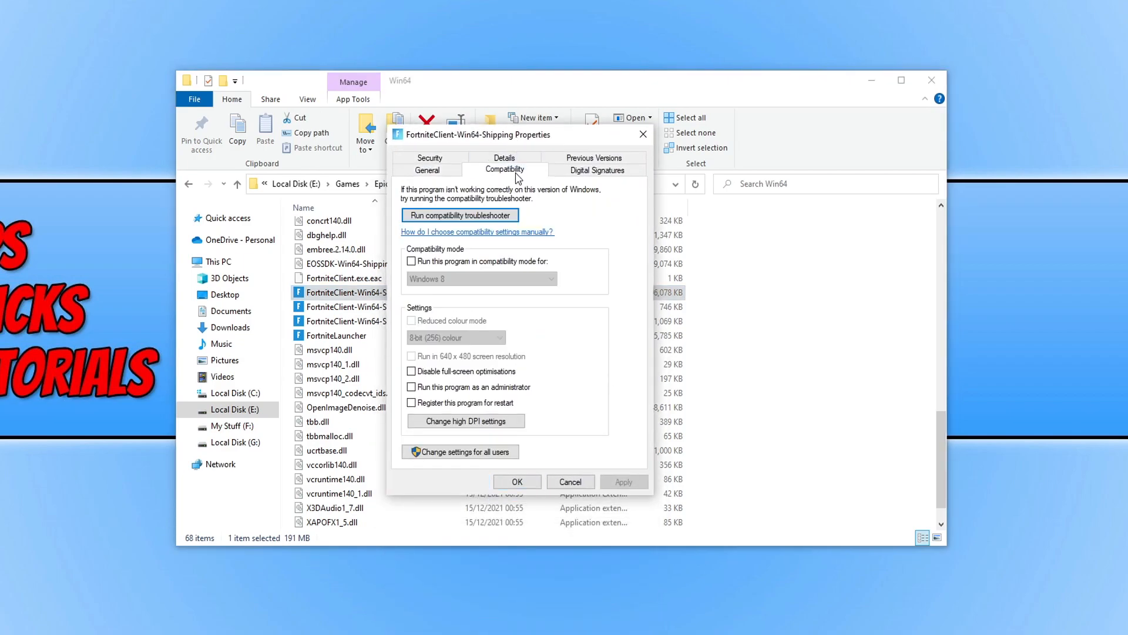
left_click(412, 387)
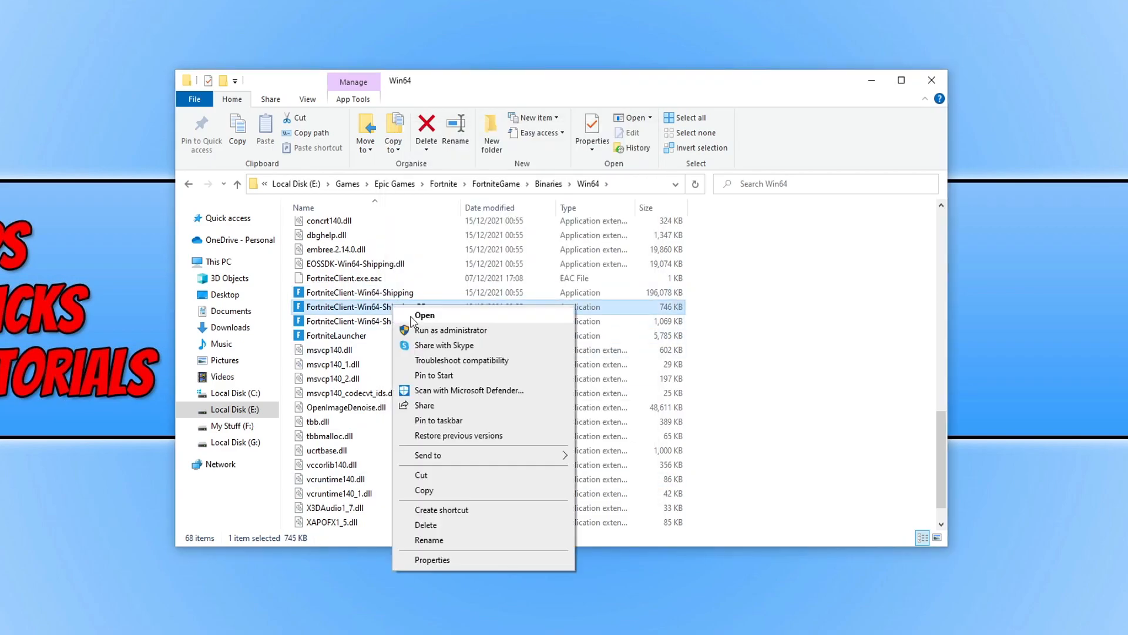
Open compatibility properties for the BE executable, then the EAC executable.
left_click(433, 559)
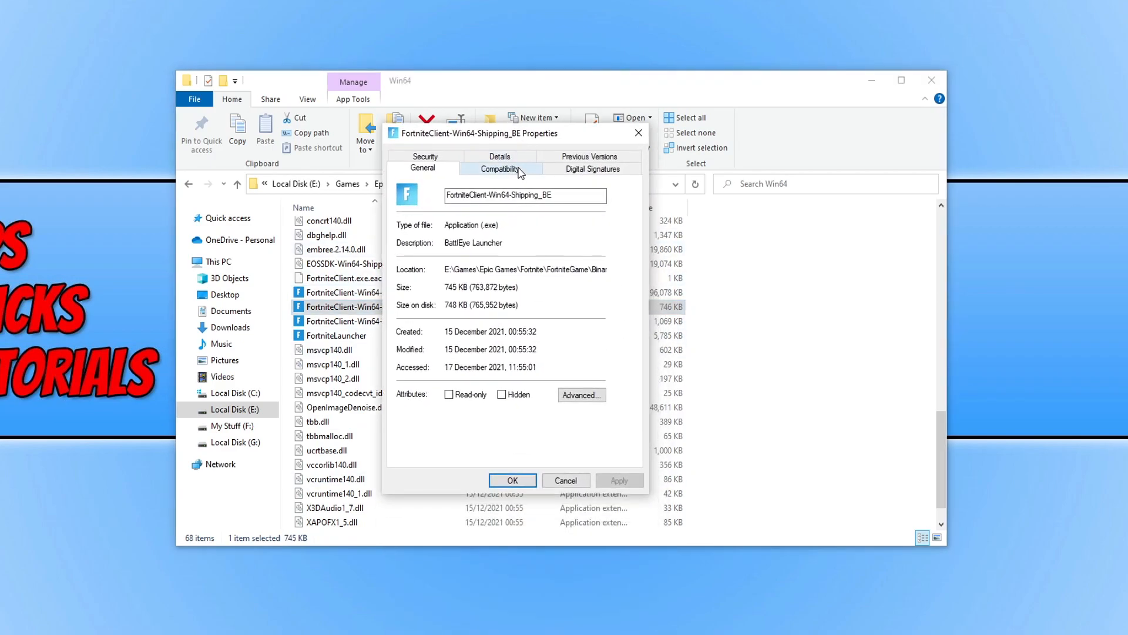
left_click(500, 169)
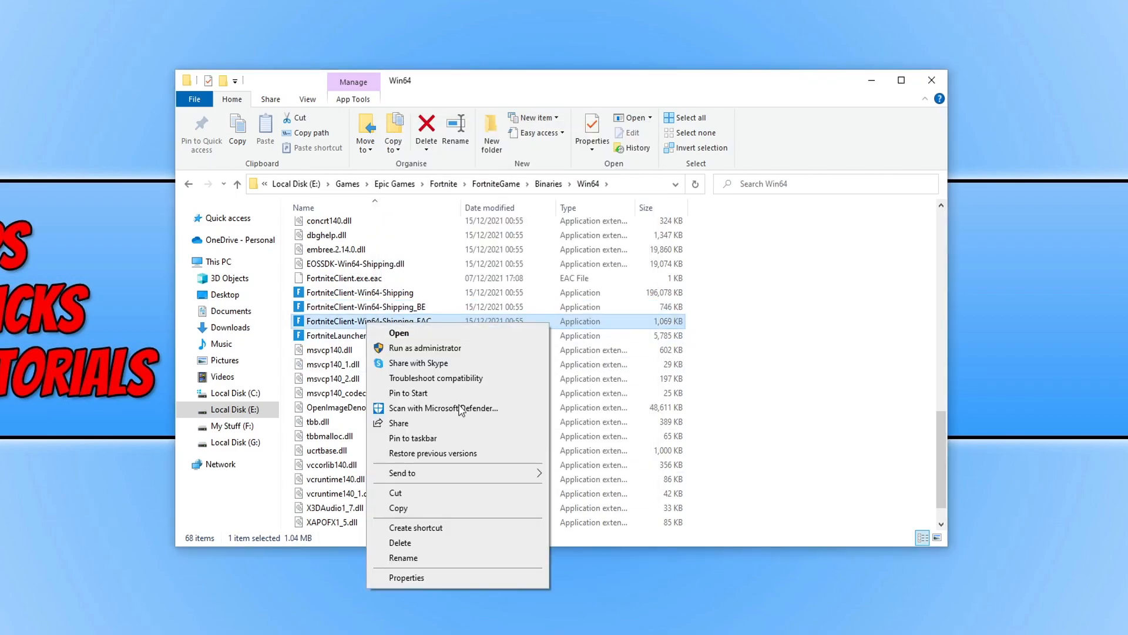
left_click(407, 577)
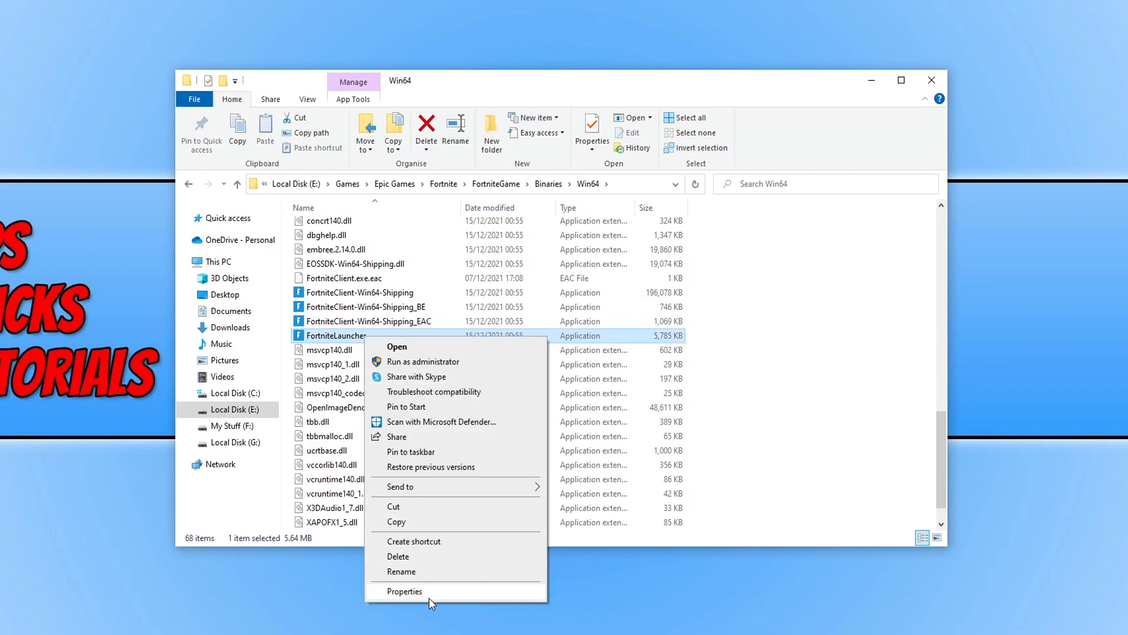
Set FortniteLauncher to always run as an administrator and confirm with OK.
left_click(404, 591)
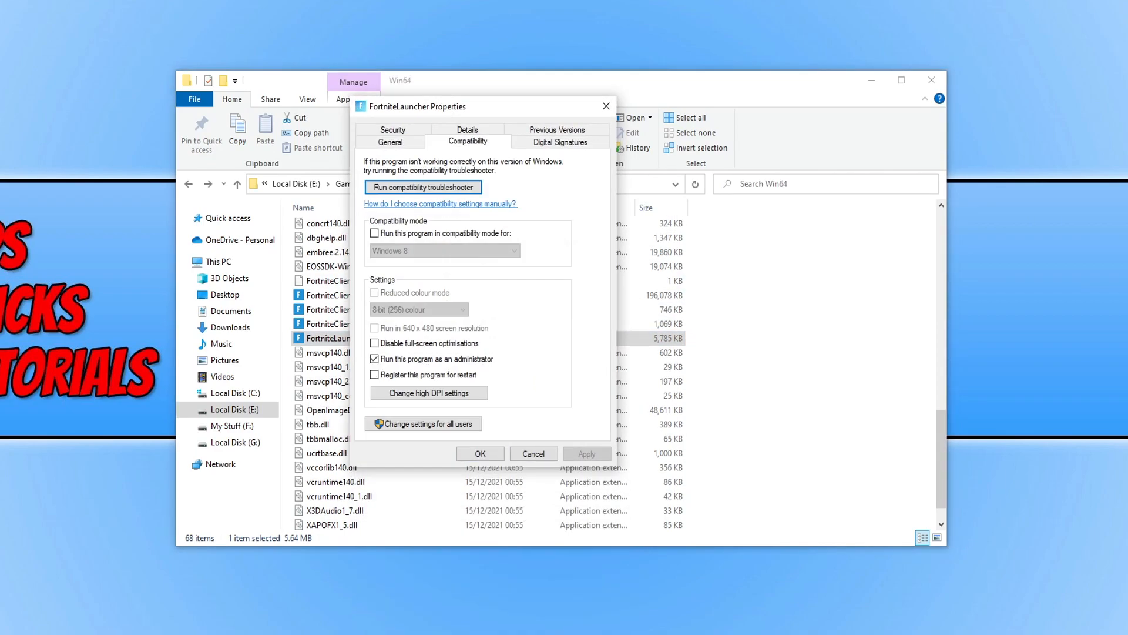
mouse_move(1101, 250)
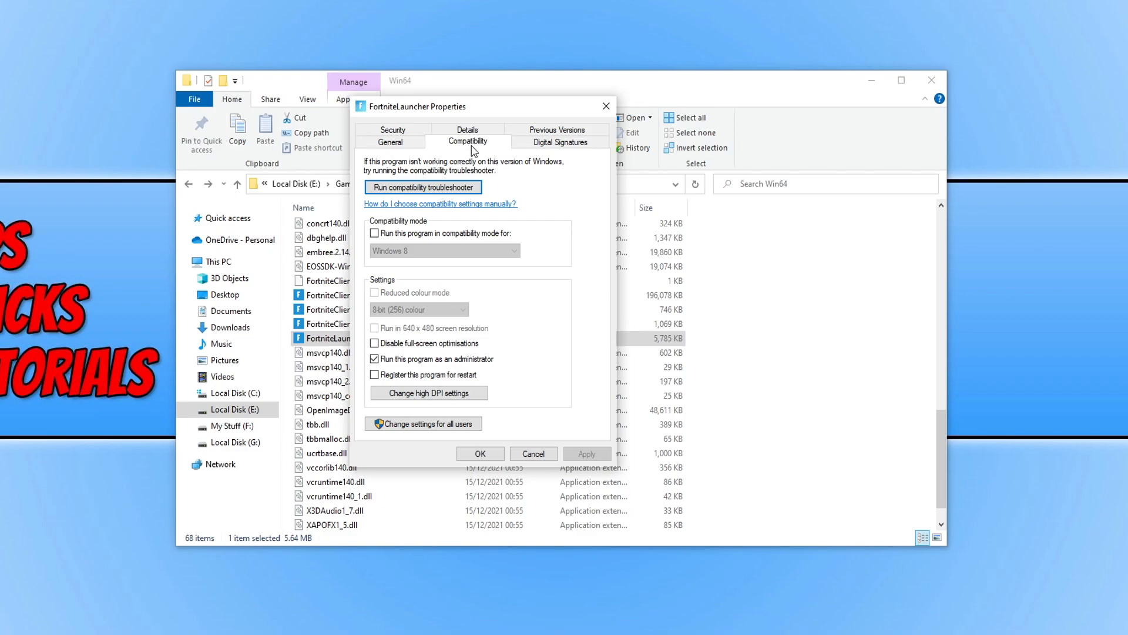
mouse_move(396, 352)
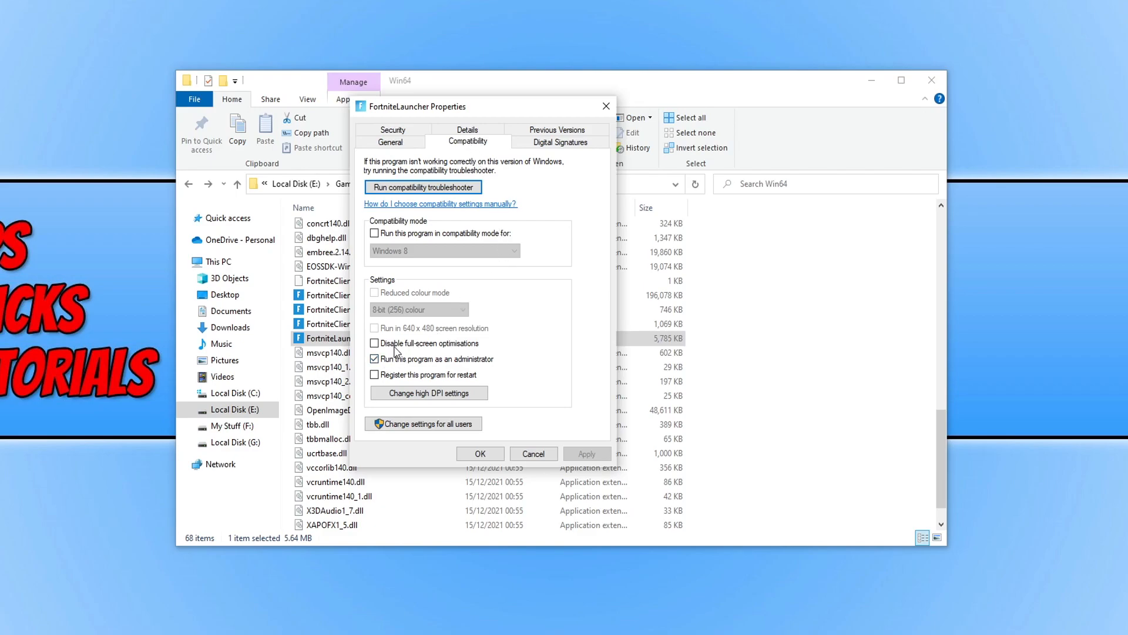
left_click(375, 343)
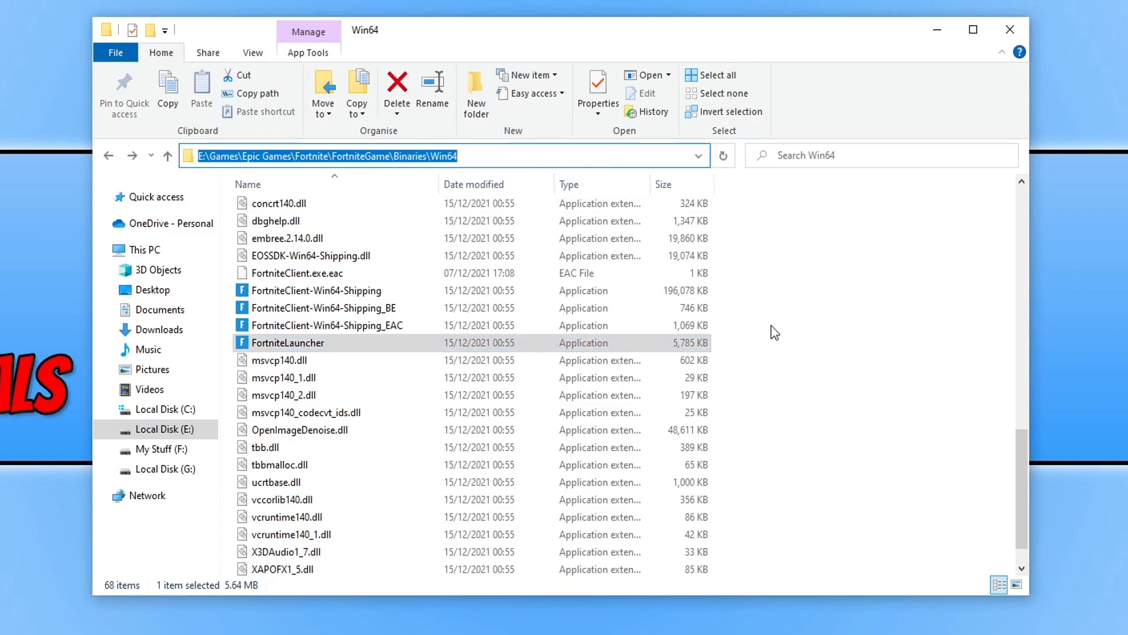
Browse %localappdata% to FortniteGame > Saved > Config > WindowsClient.
type("%")
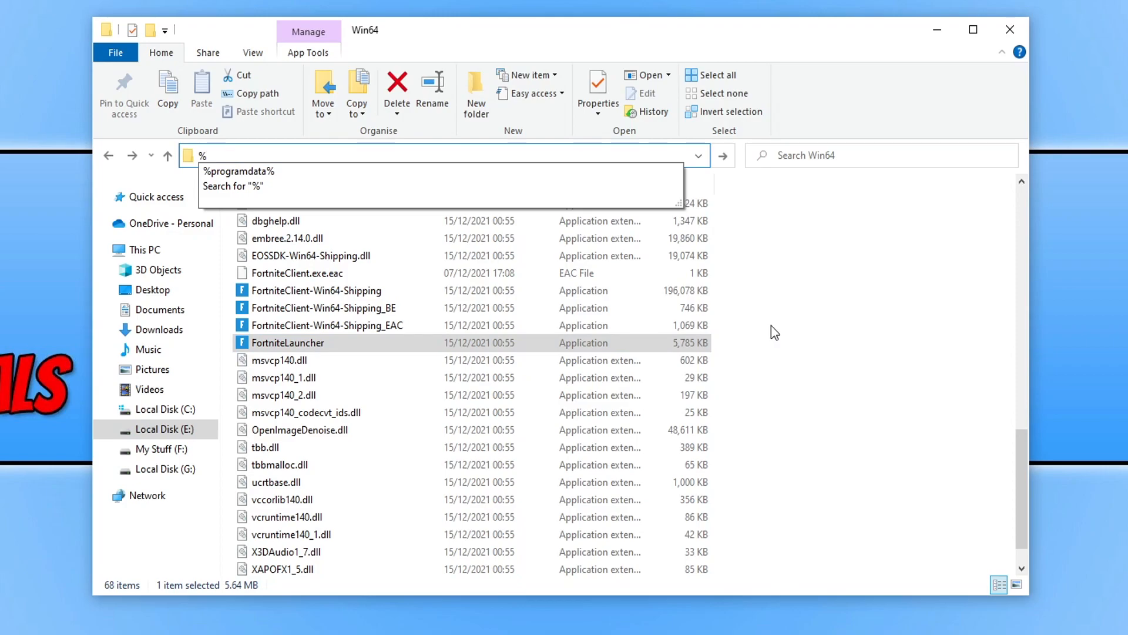
type("localapp")
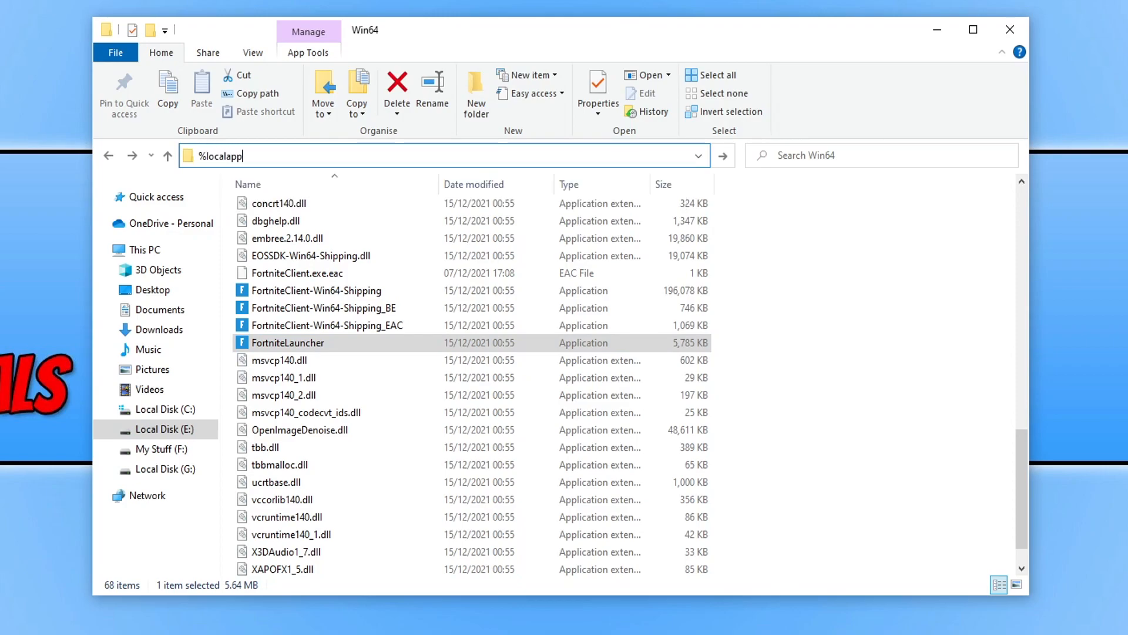
type("data")
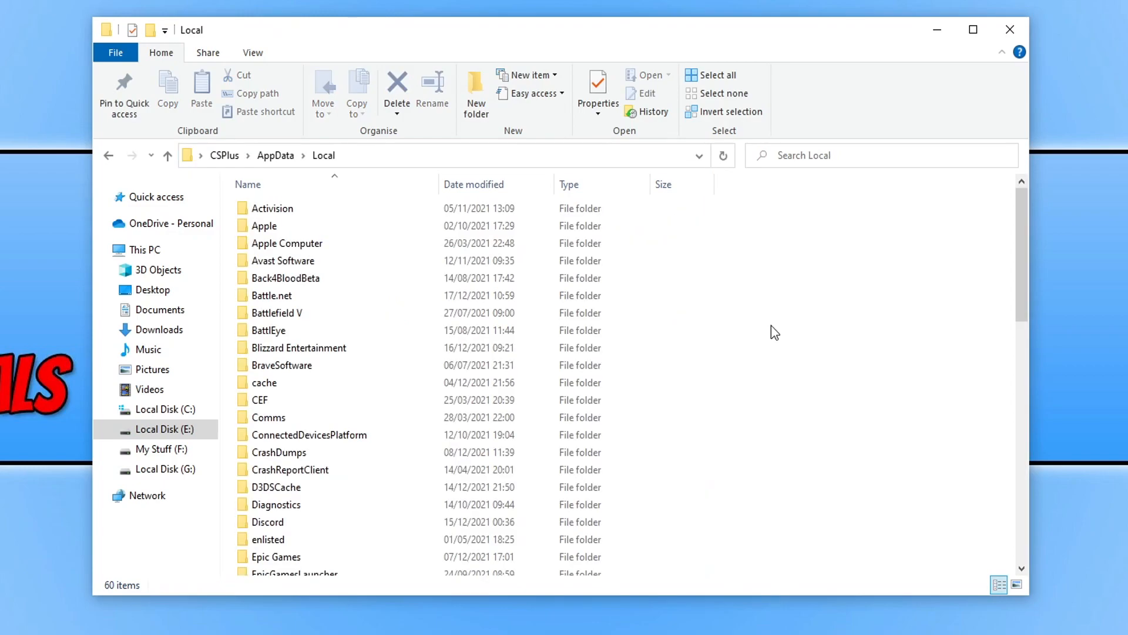
scroll("down", 3)
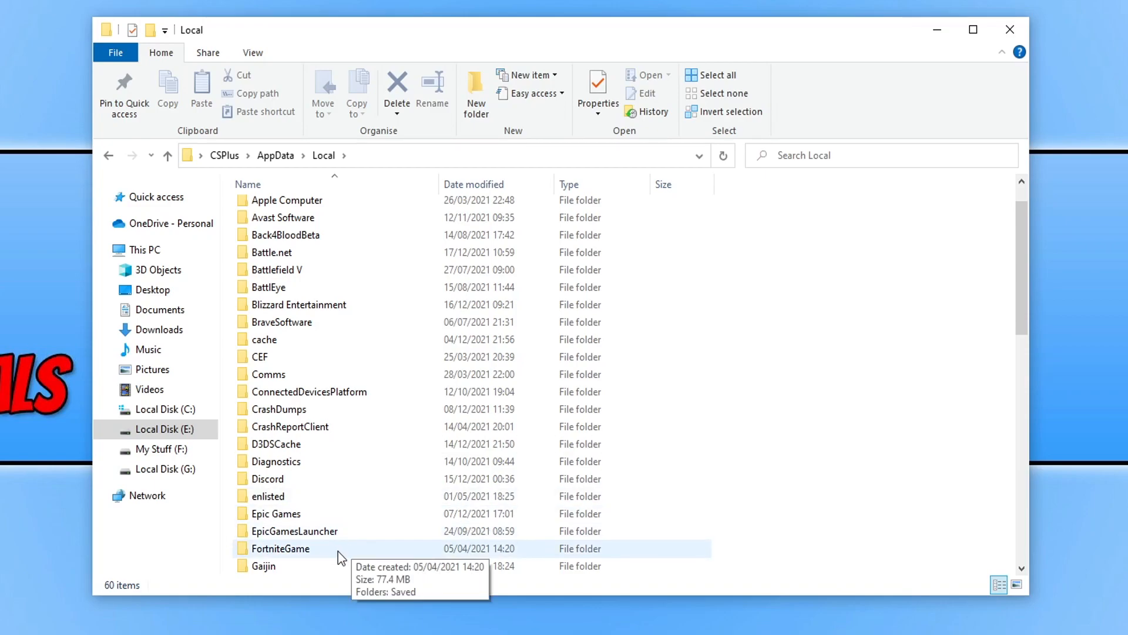
double_click(280, 548)
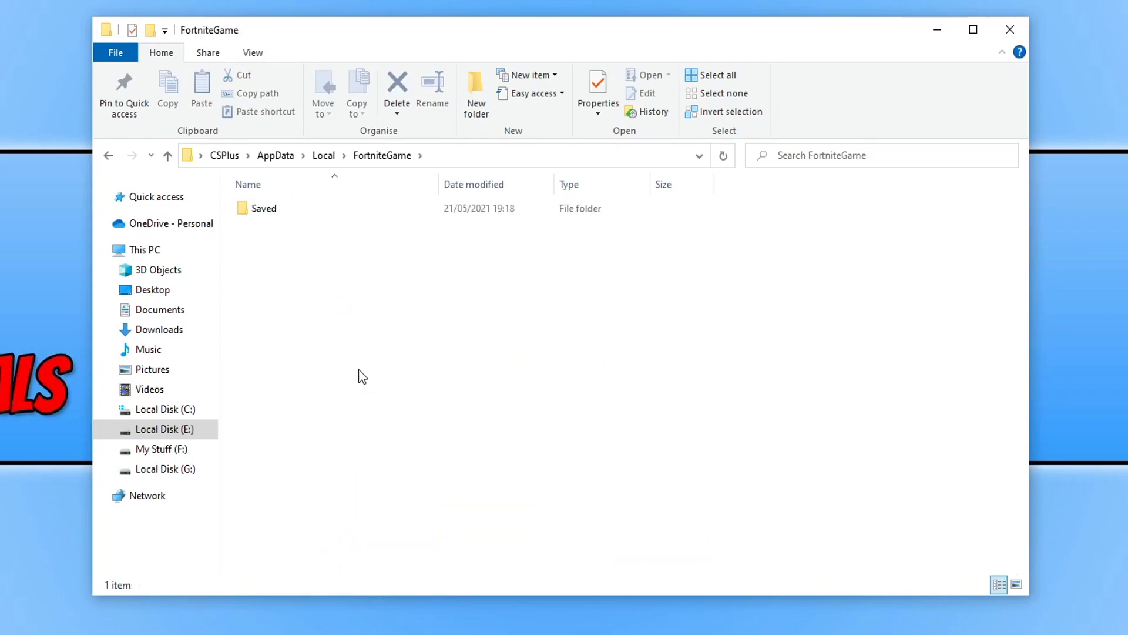
double_click(263, 208)
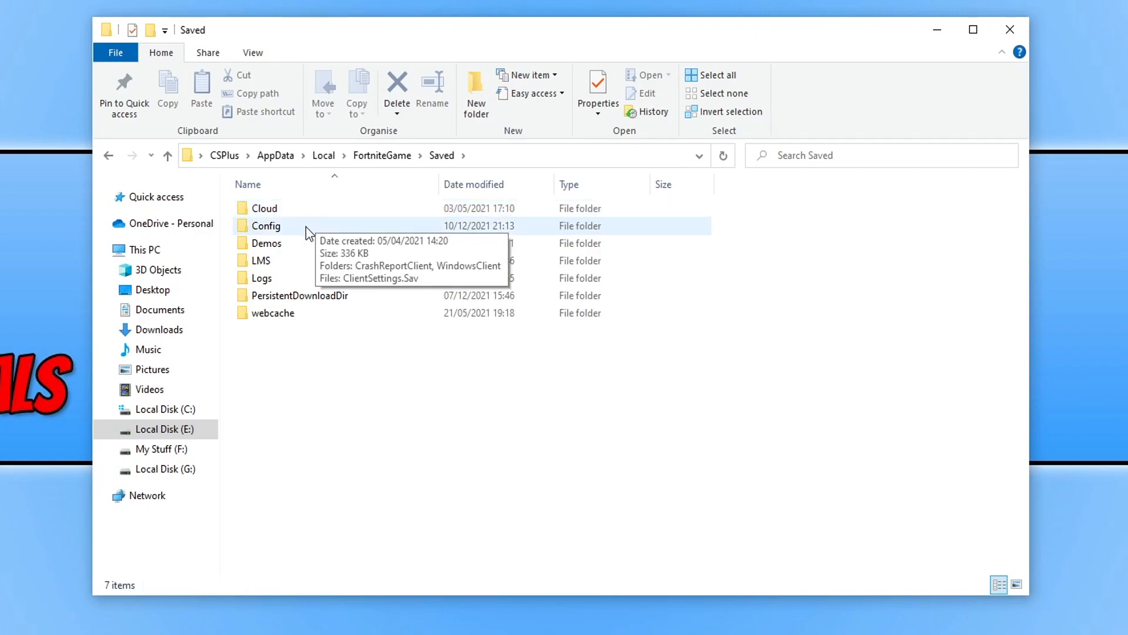
double_click(265, 226)
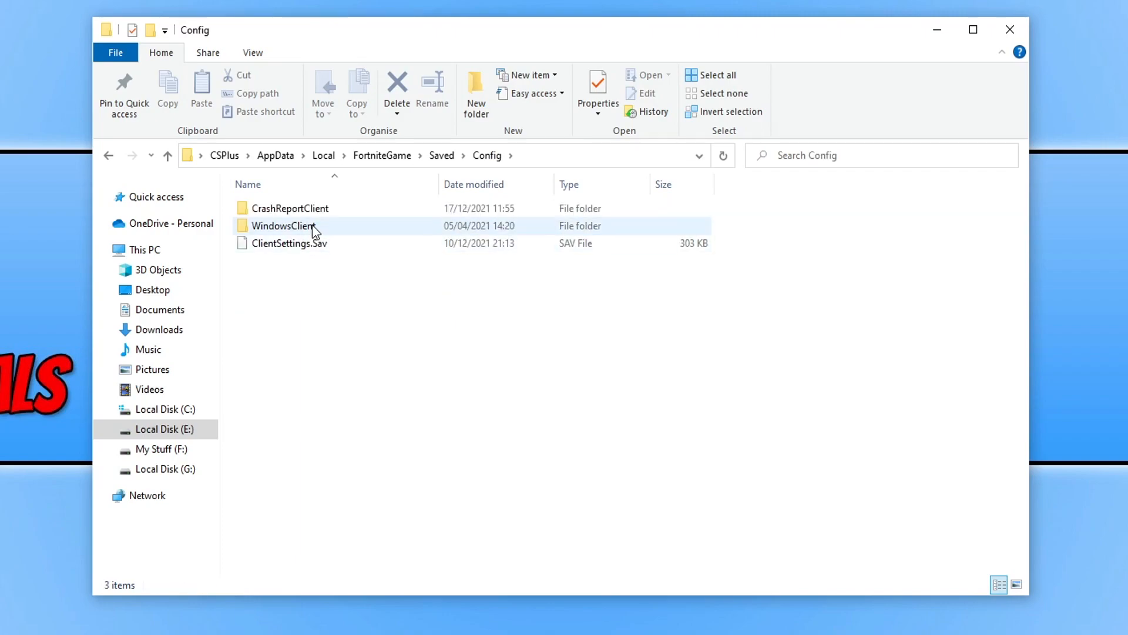
double_click(283, 226)
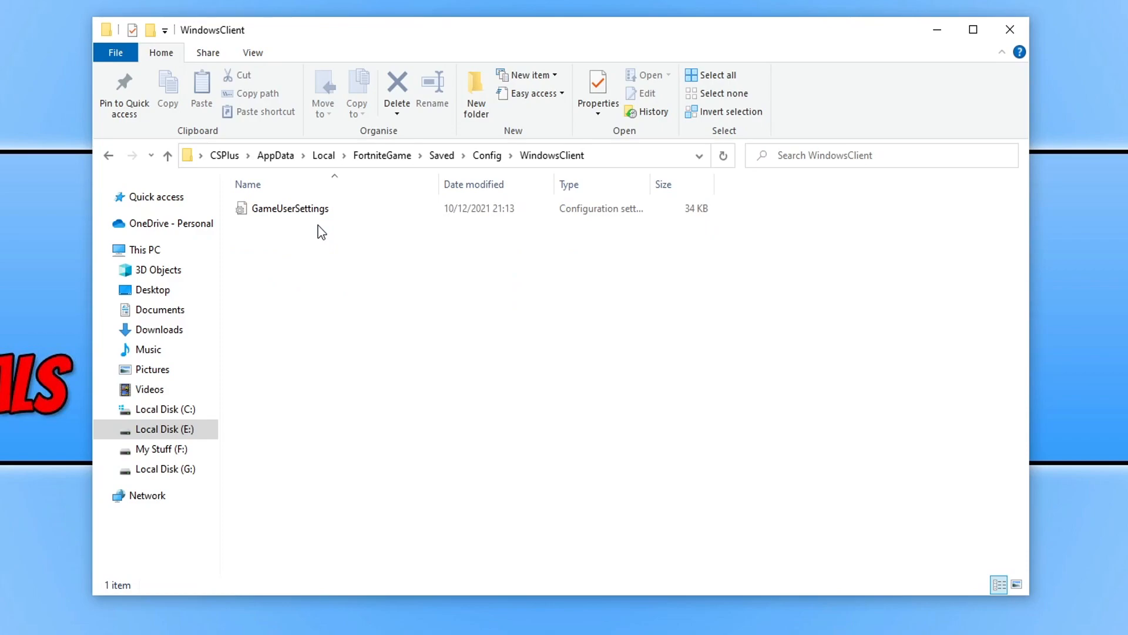
mouse_move(312, 213)
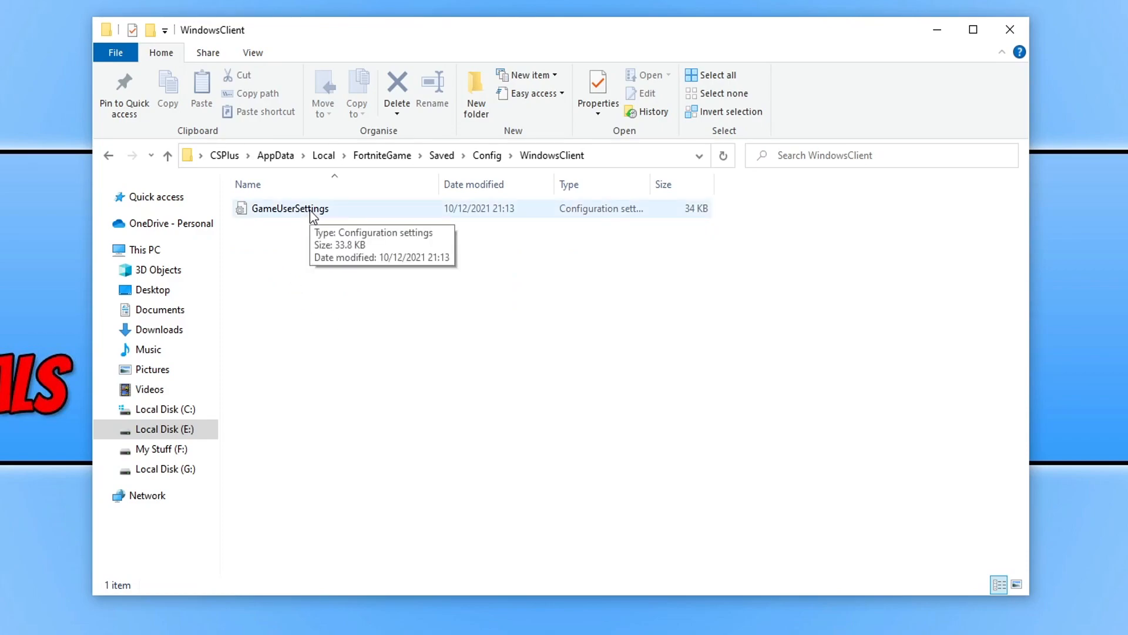
Rename the GameUserSettings config file to 'GameUserSettingsbackup'.
right_click(291, 209)
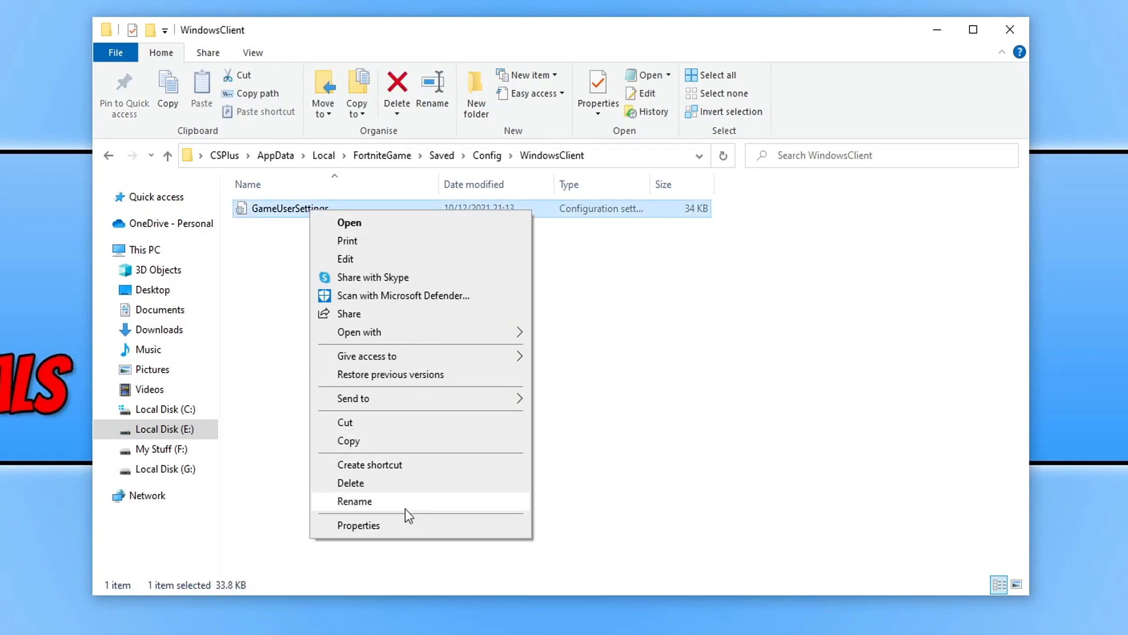
left_click(355, 501)
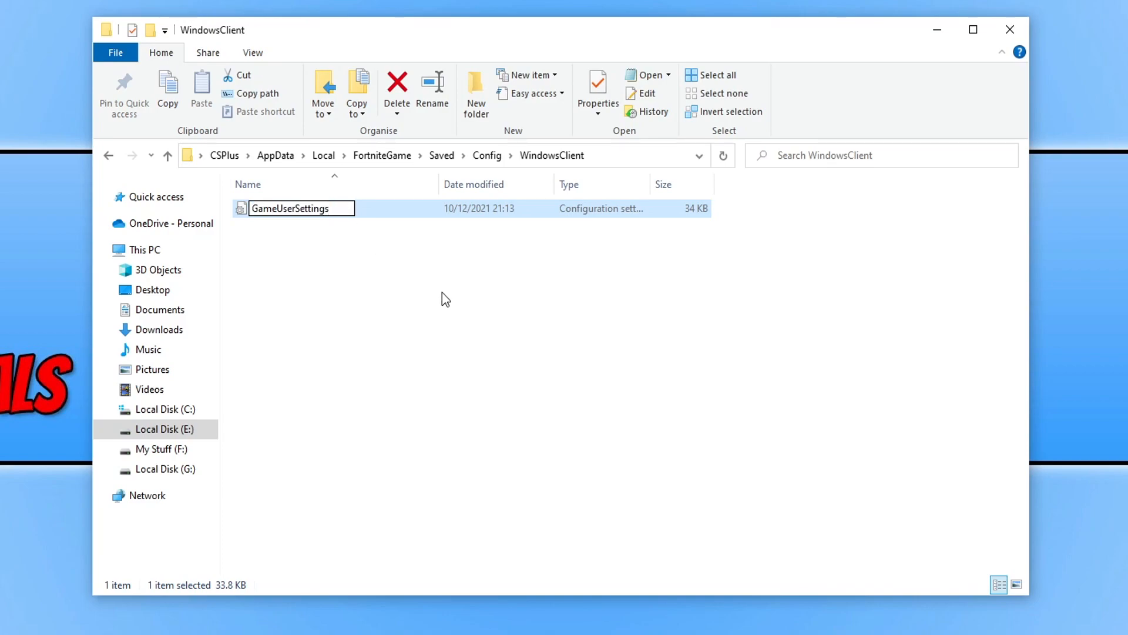
type("back")
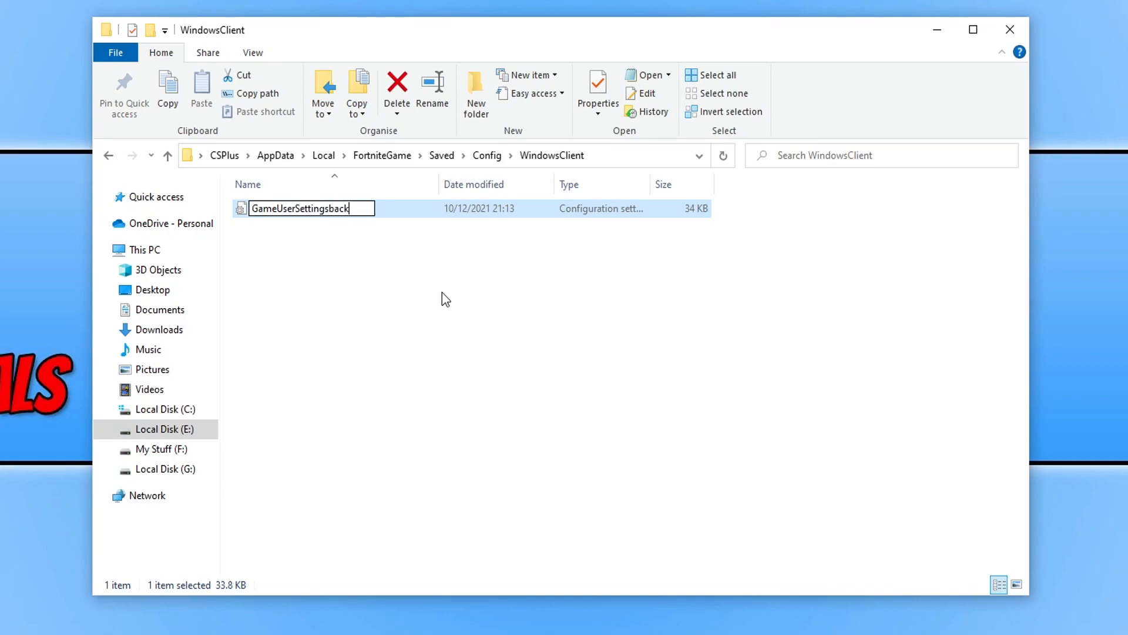
type("up")
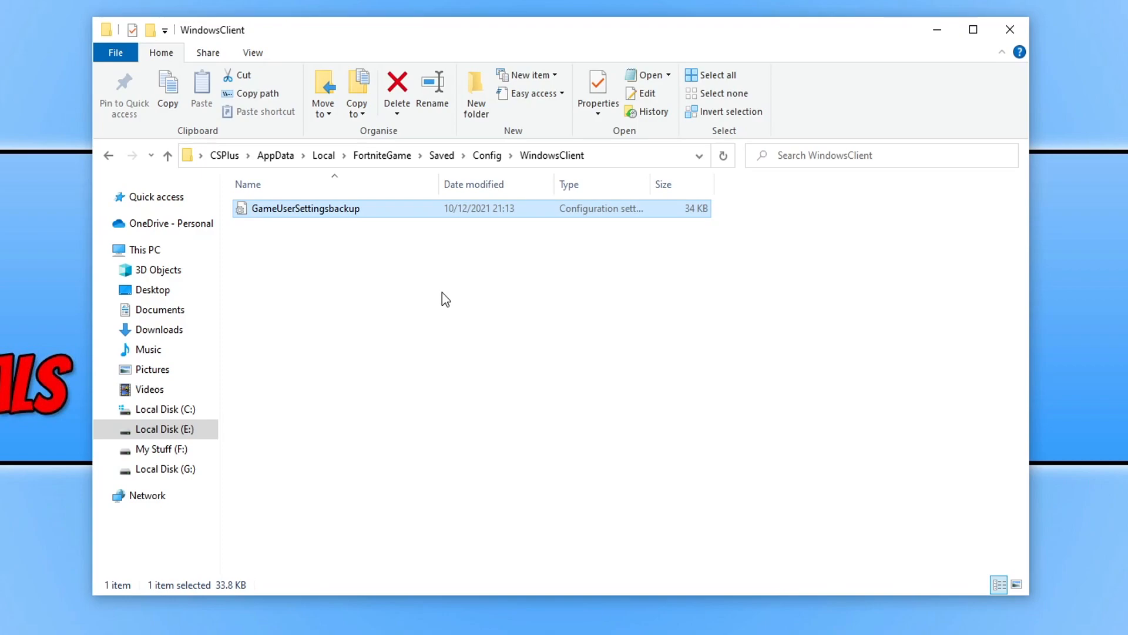
left_click(444, 297)
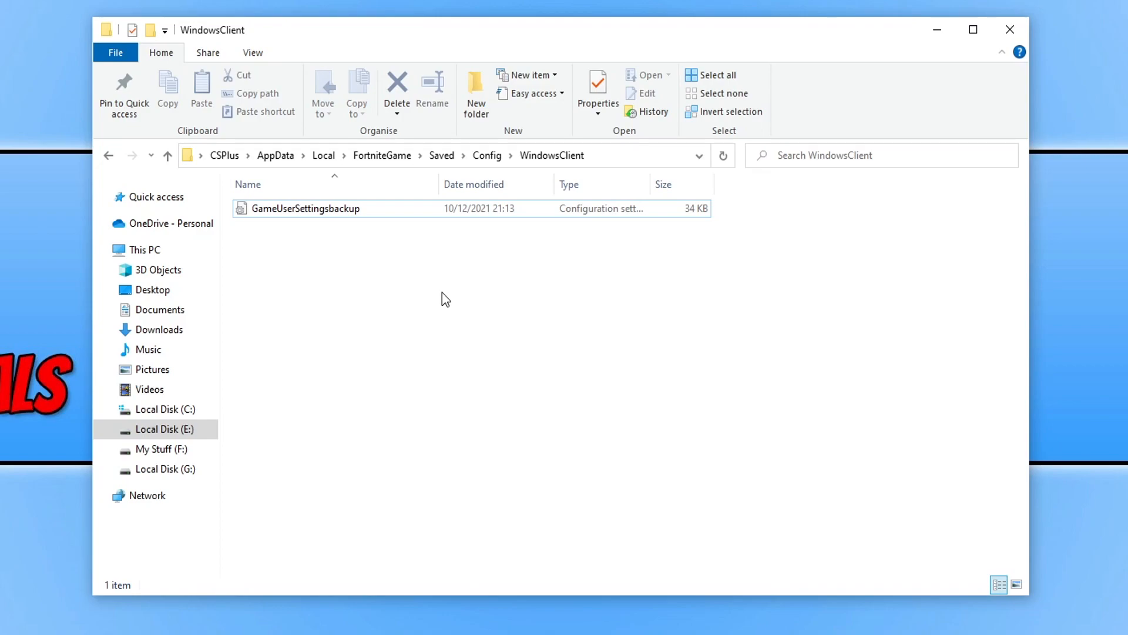
mouse_move(339, 264)
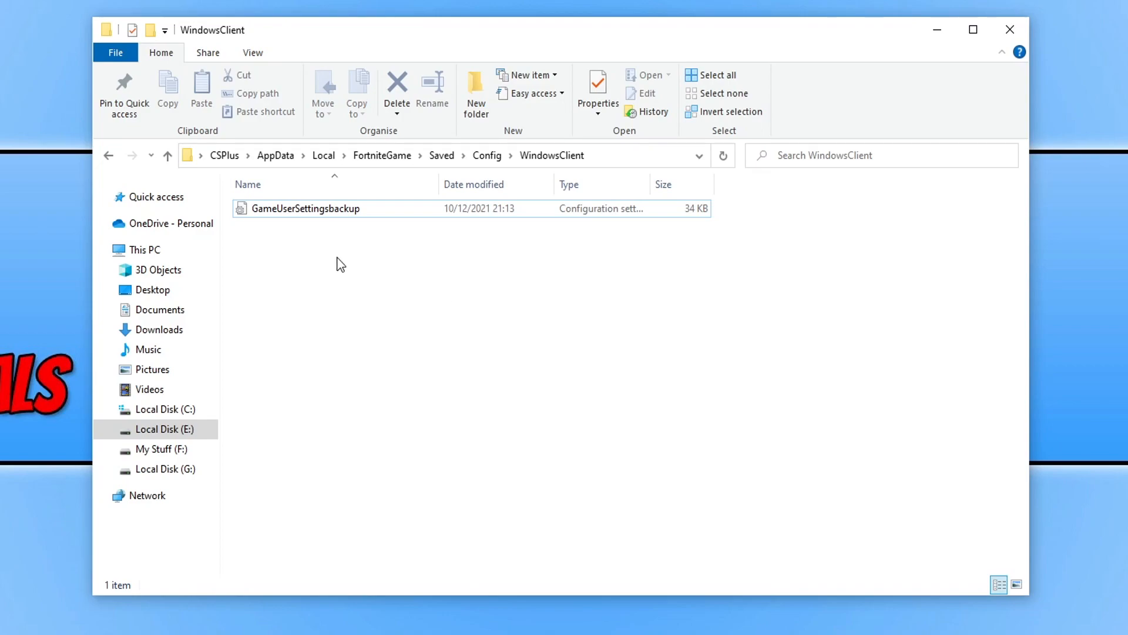
mouse_move(338, 216)
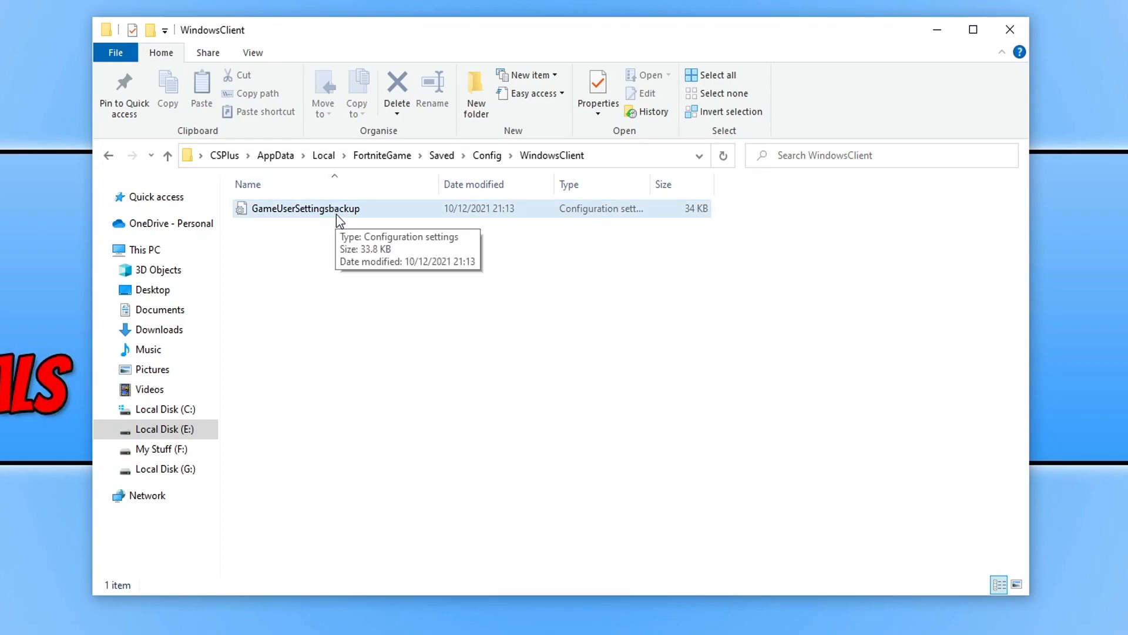
mouse_move(387, 420)
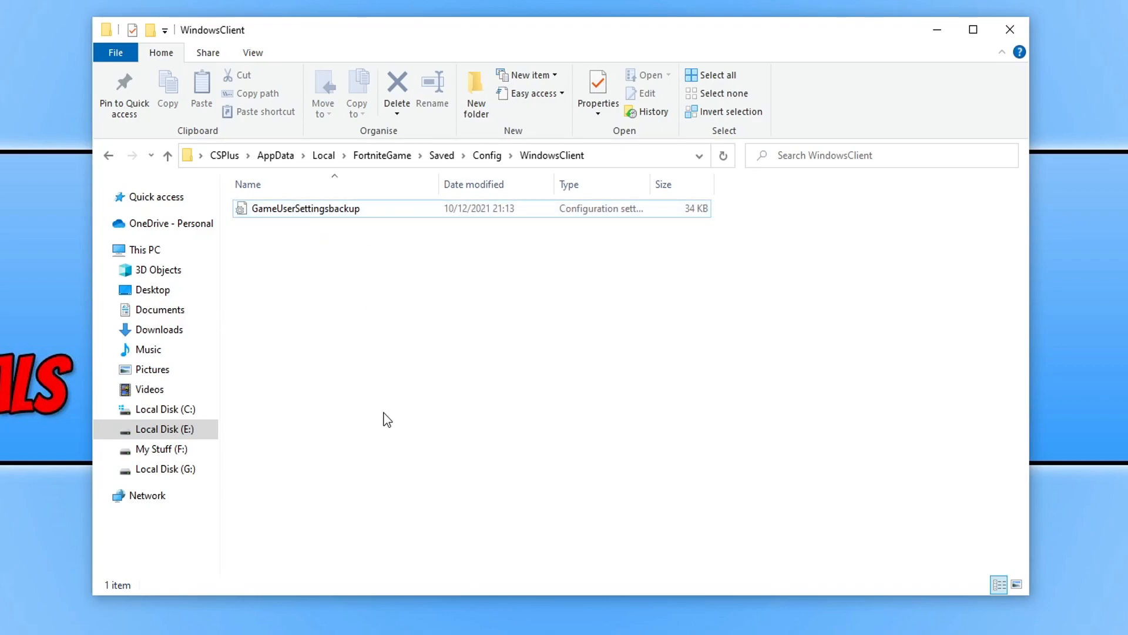
mouse_move(248, 368)
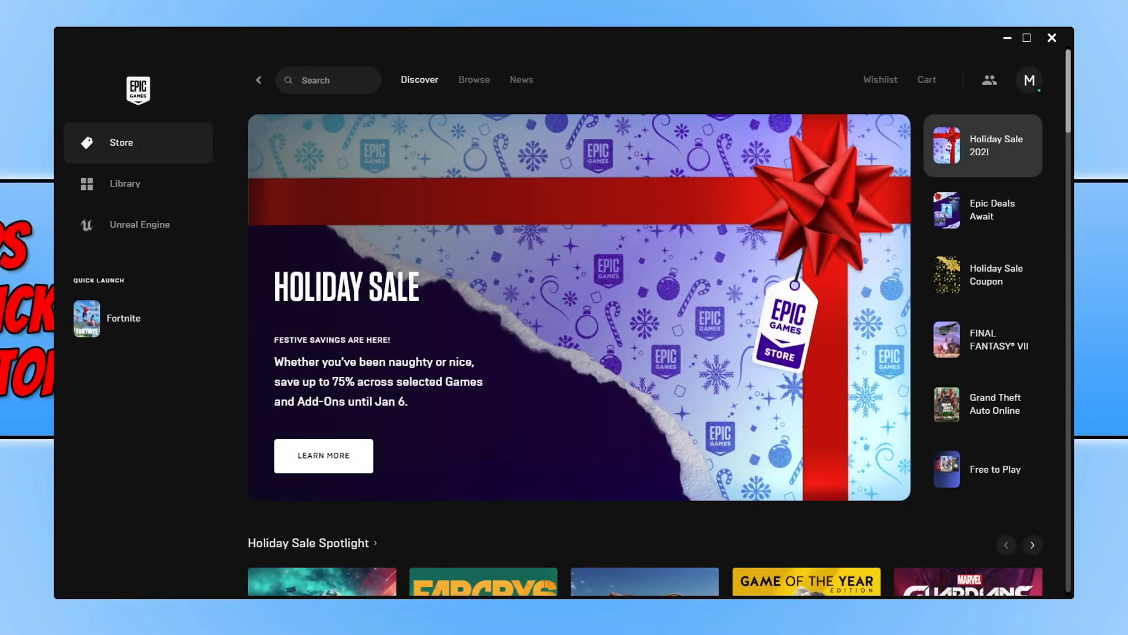
Go to the Library and open Fortnite's three-dot options menu showing Verify.
left_click(125, 184)
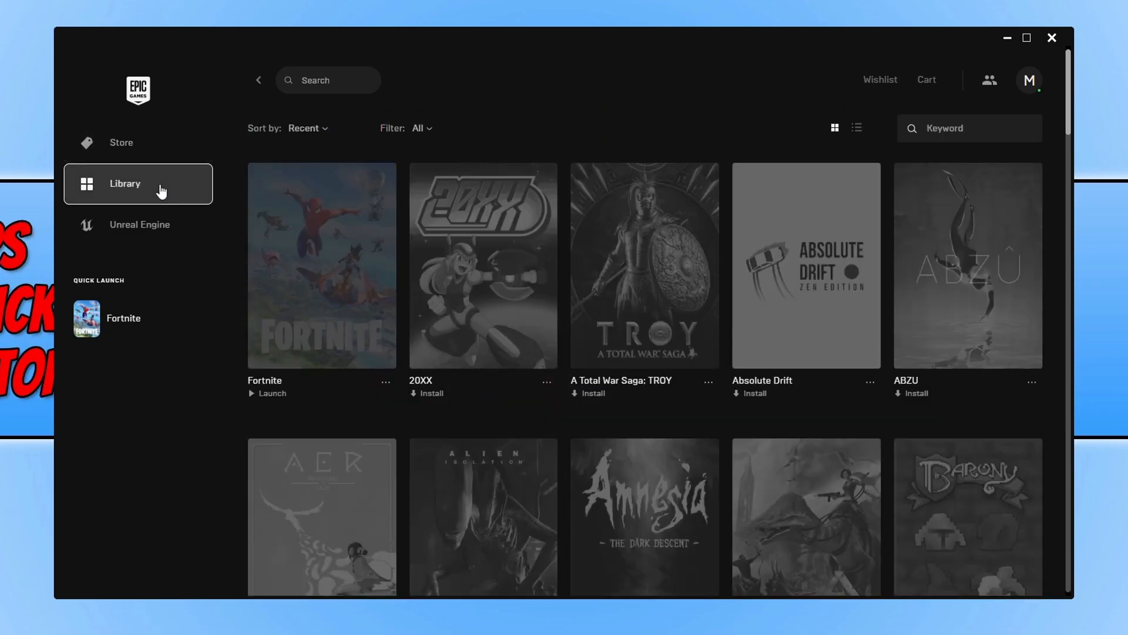
mouse_move(386, 381)
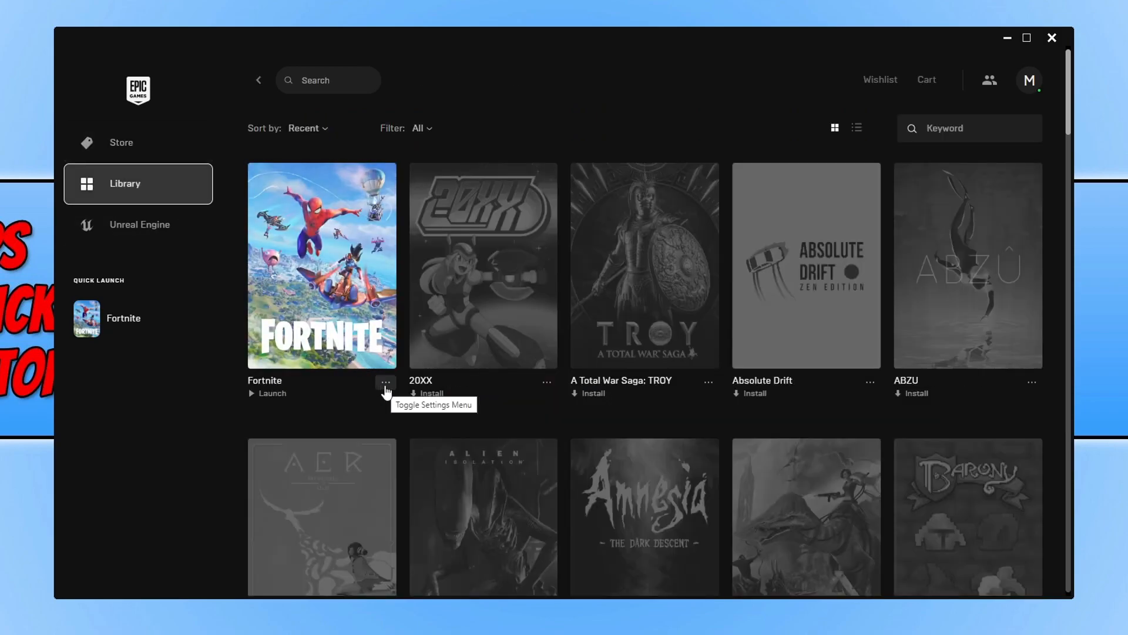
left_click(385, 382)
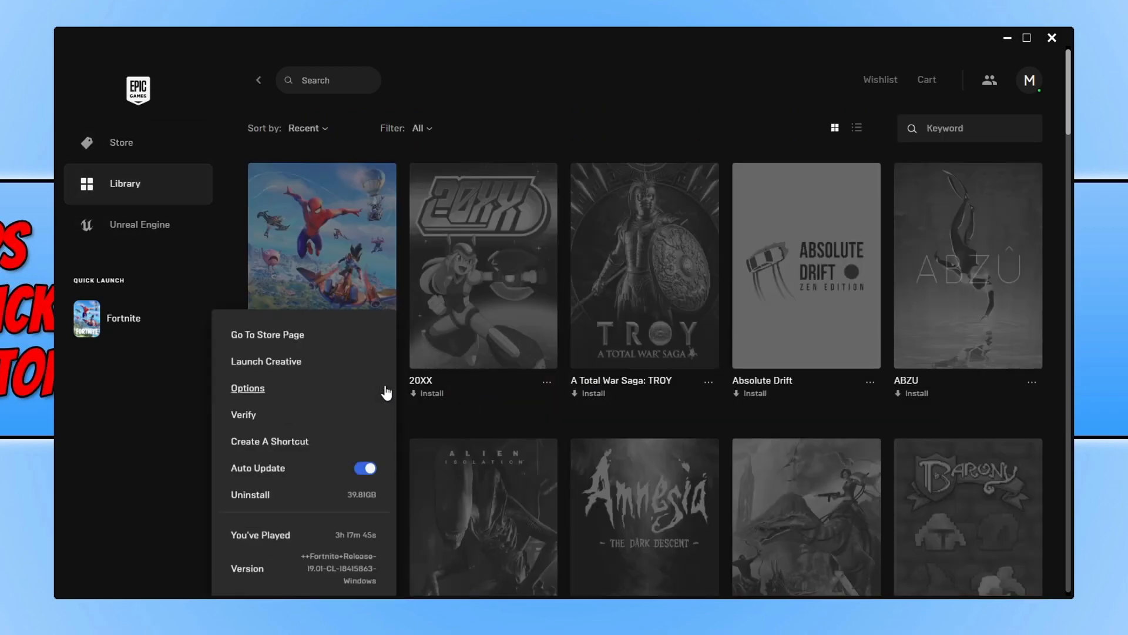